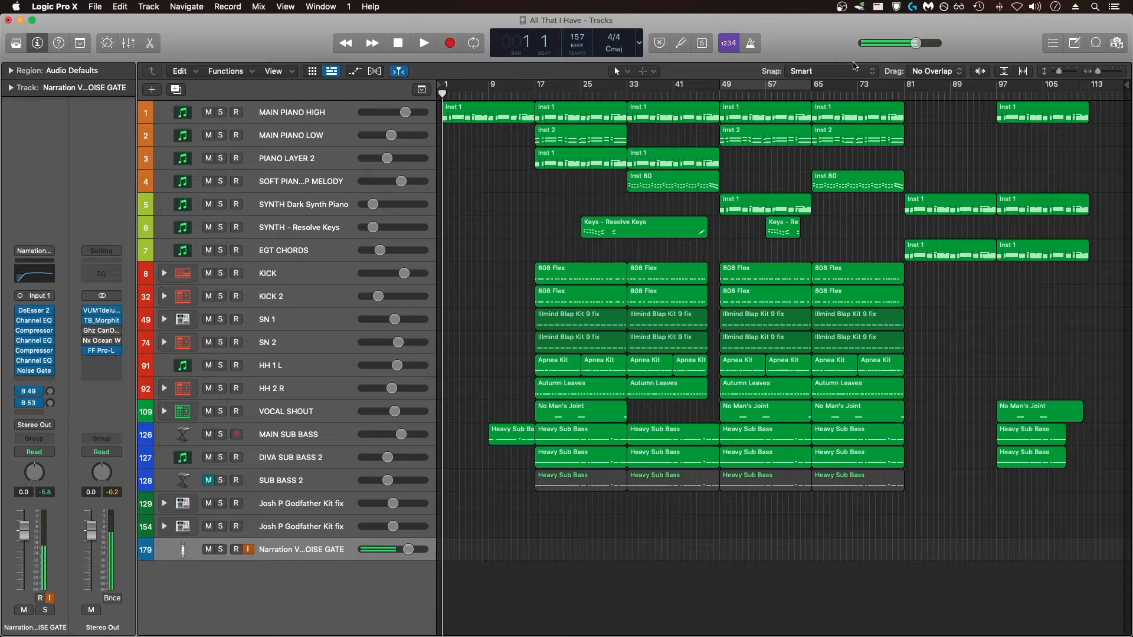
- Switch the control bar display to Custom for CPU/HD meters and bring up the Performance Meter
{"action": "left_click", "coordinate": [235, 549]}
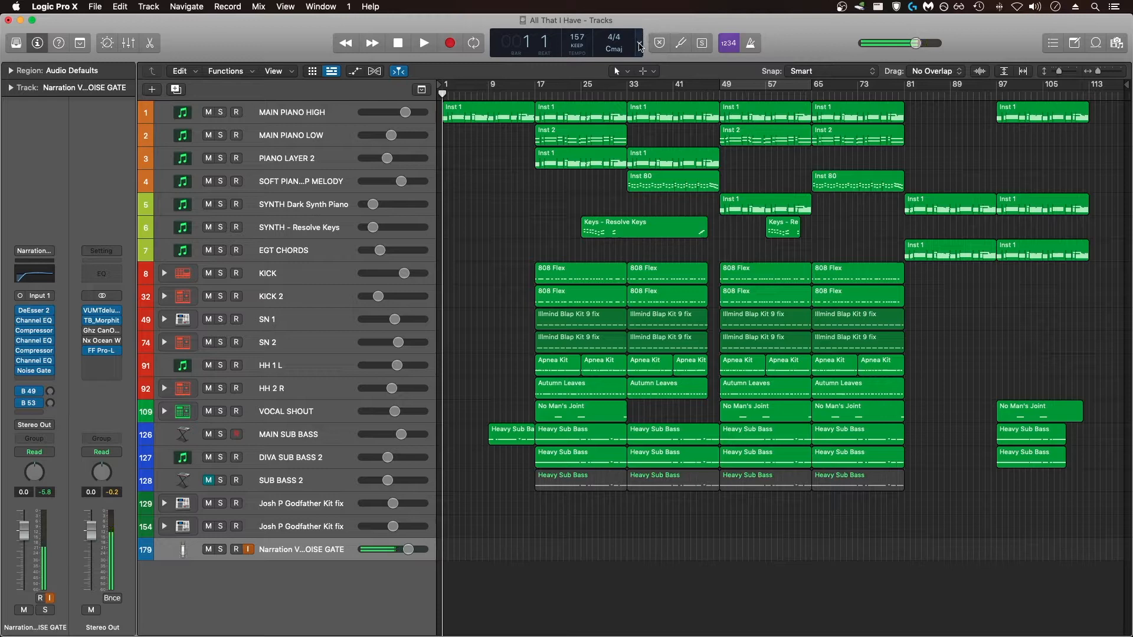
{"action": "left_click", "coordinate": [638, 42]}
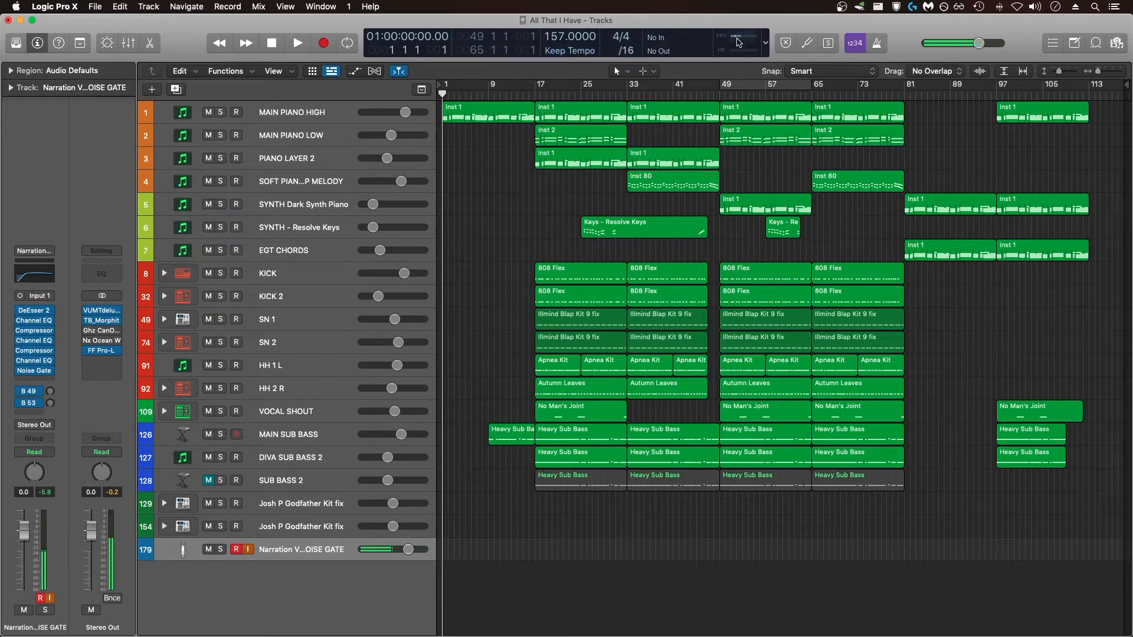
{"action": "mouse_move", "coordinate": [737, 55]}
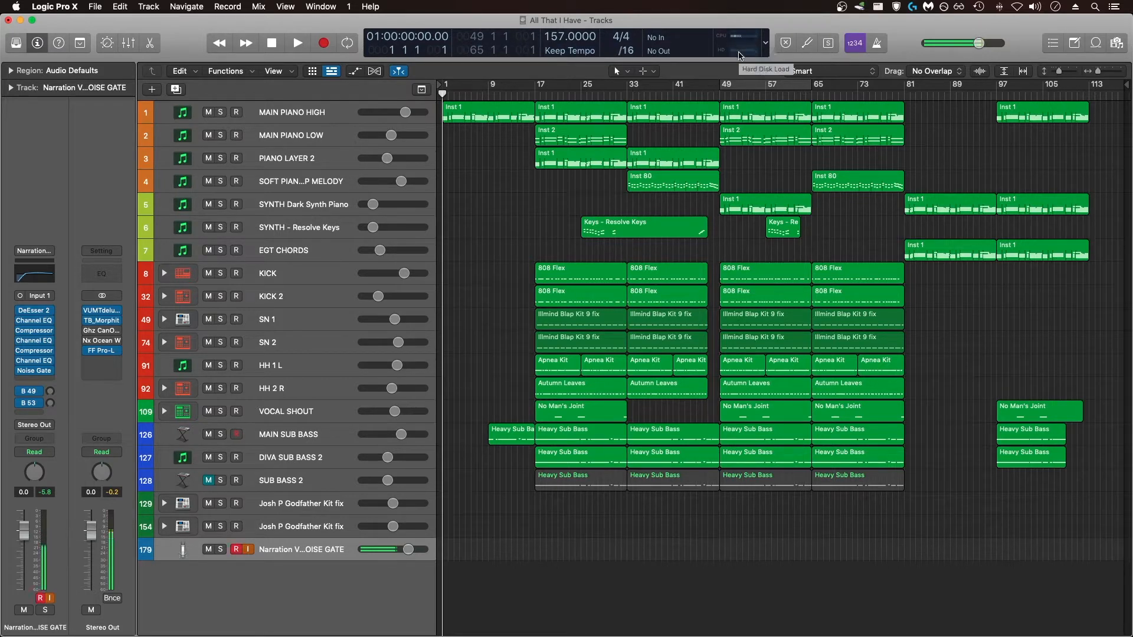
{"action": "mouse_move", "coordinate": [738, 40]}
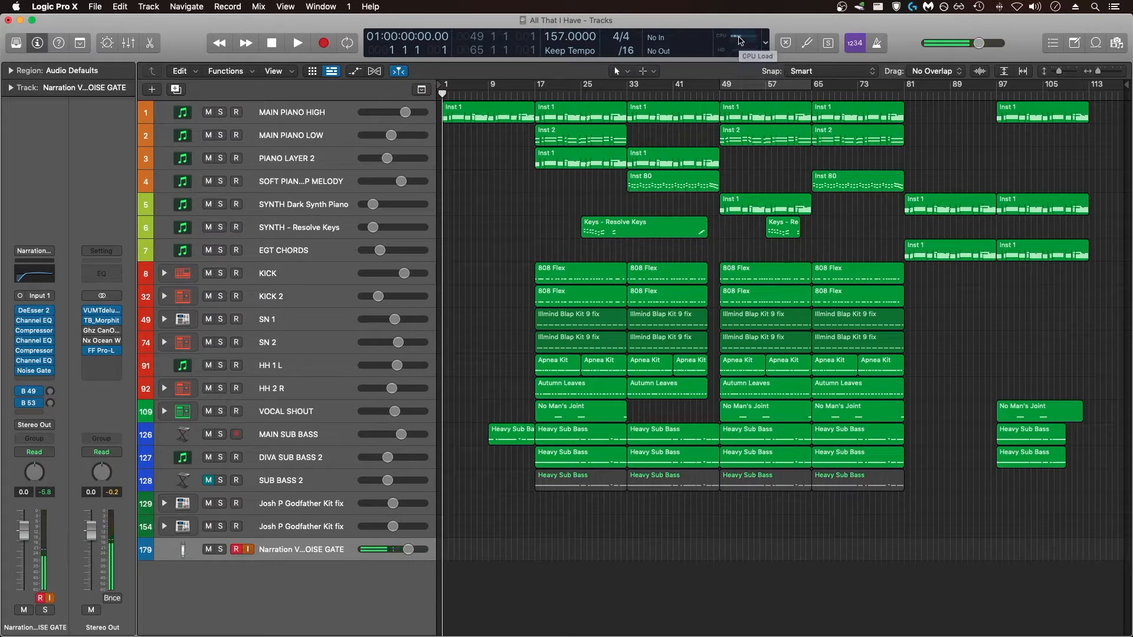
{"action": "left_click", "coordinate": [737, 42]}
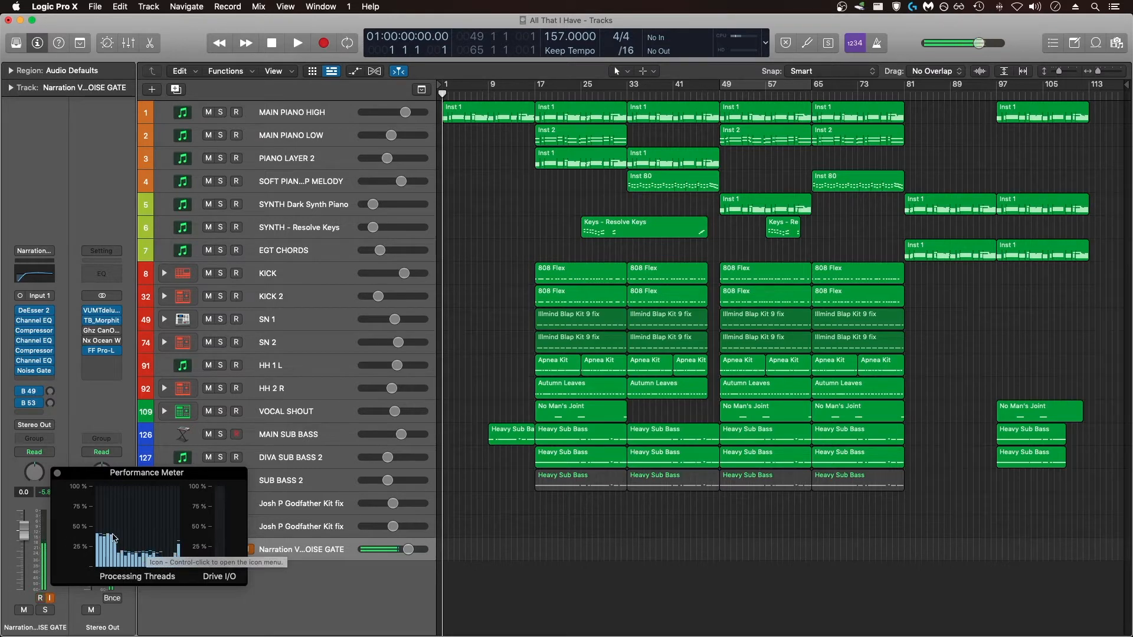
{"action": "mouse_move", "coordinate": [217, 532]}
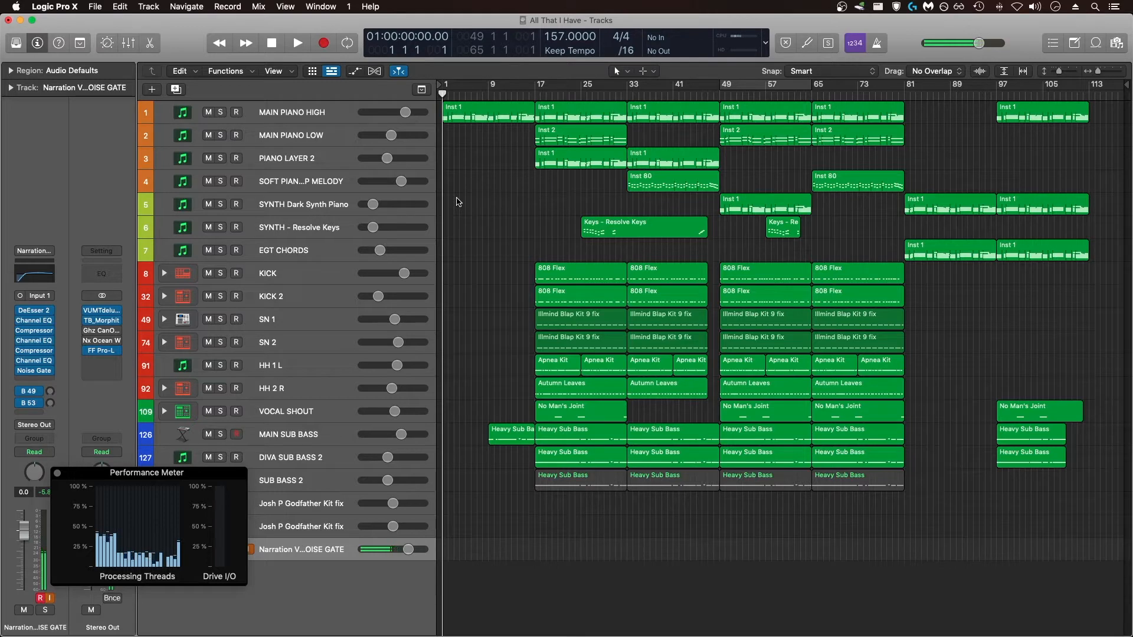
- Bring up Preferences via the Logic Pro X menu and switch to the Audio Devices page
{"action": "left_click", "coordinate": [54, 6]}
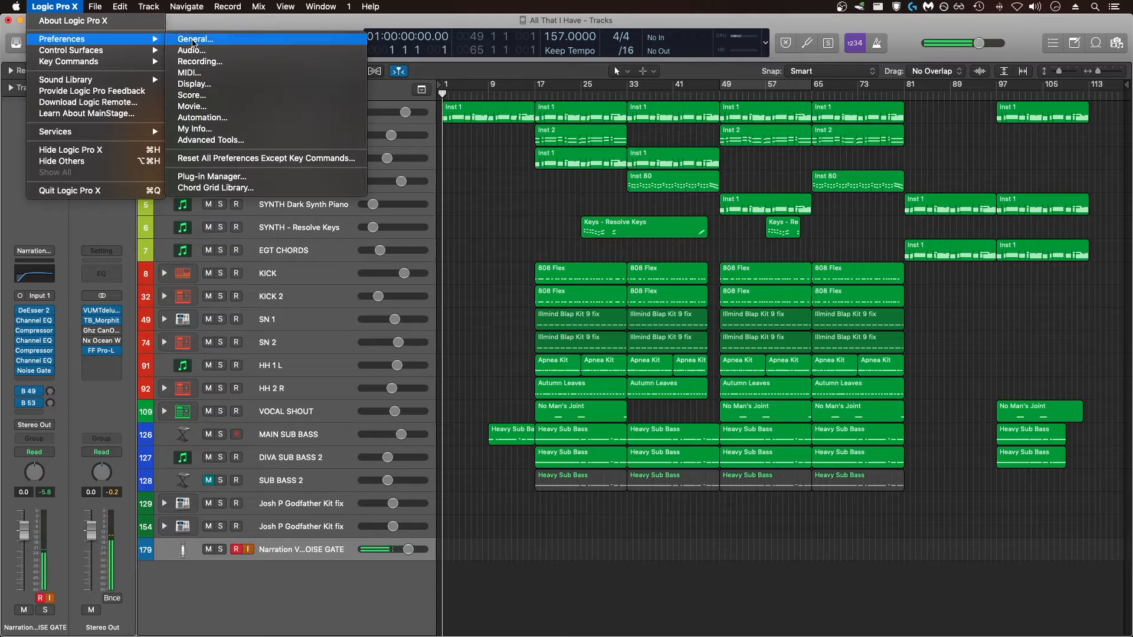
{"action": "left_click", "coordinate": [194, 39]}
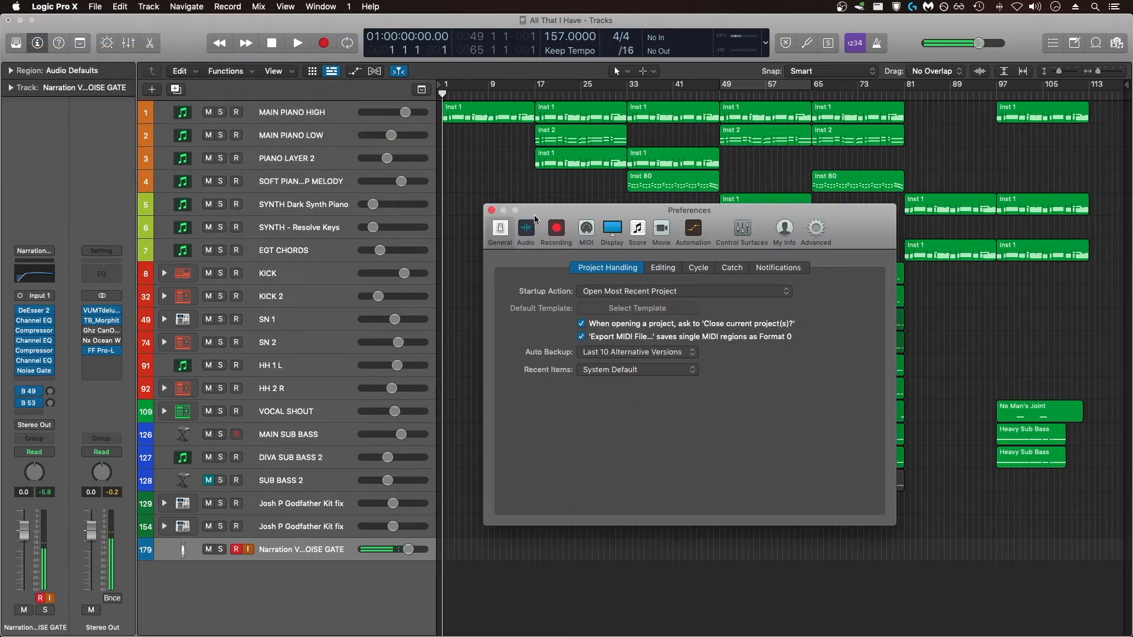
{"action": "left_click", "coordinate": [525, 229]}
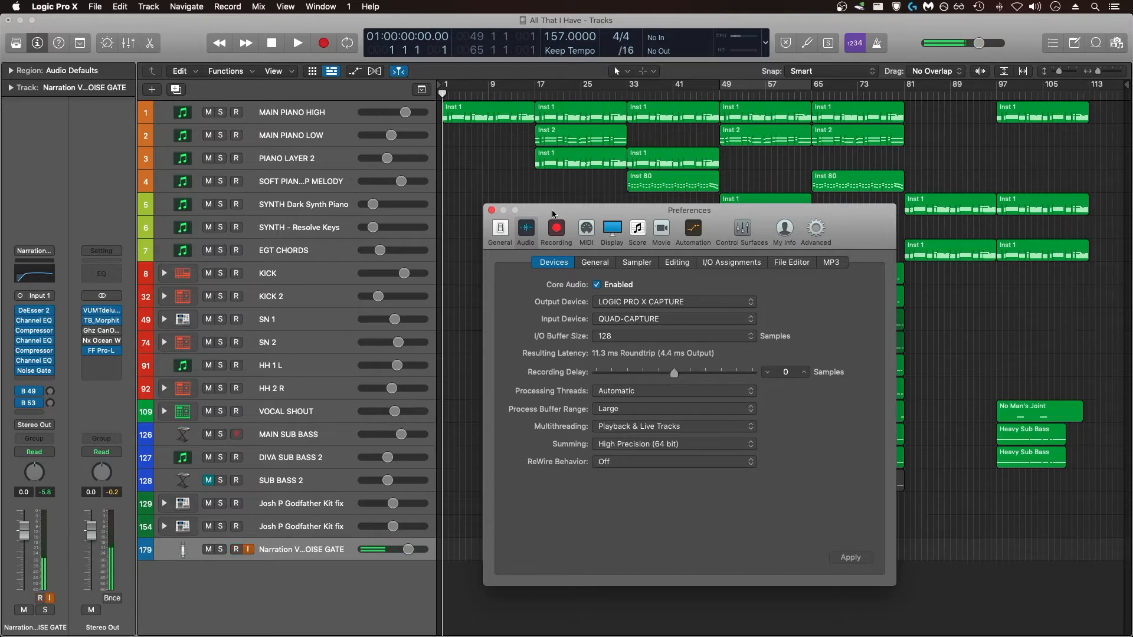
{"action": "left_click", "coordinate": [234, 549]}
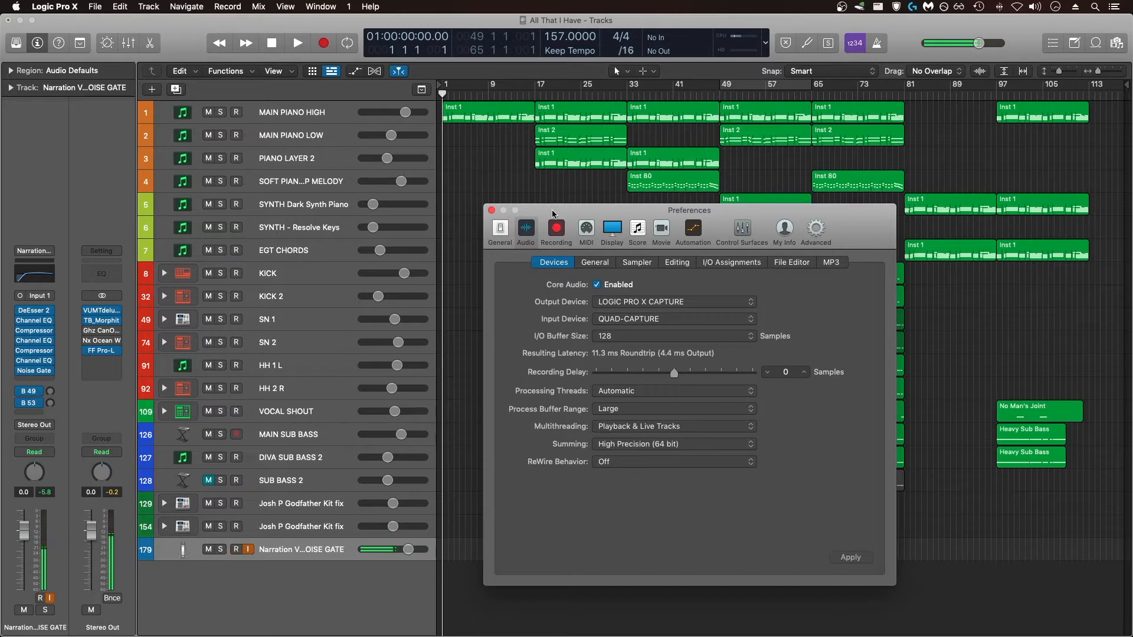
- Close Preferences and toggle Low Latency Mode from the Record menu
{"action": "left_click", "coordinate": [235, 549]}
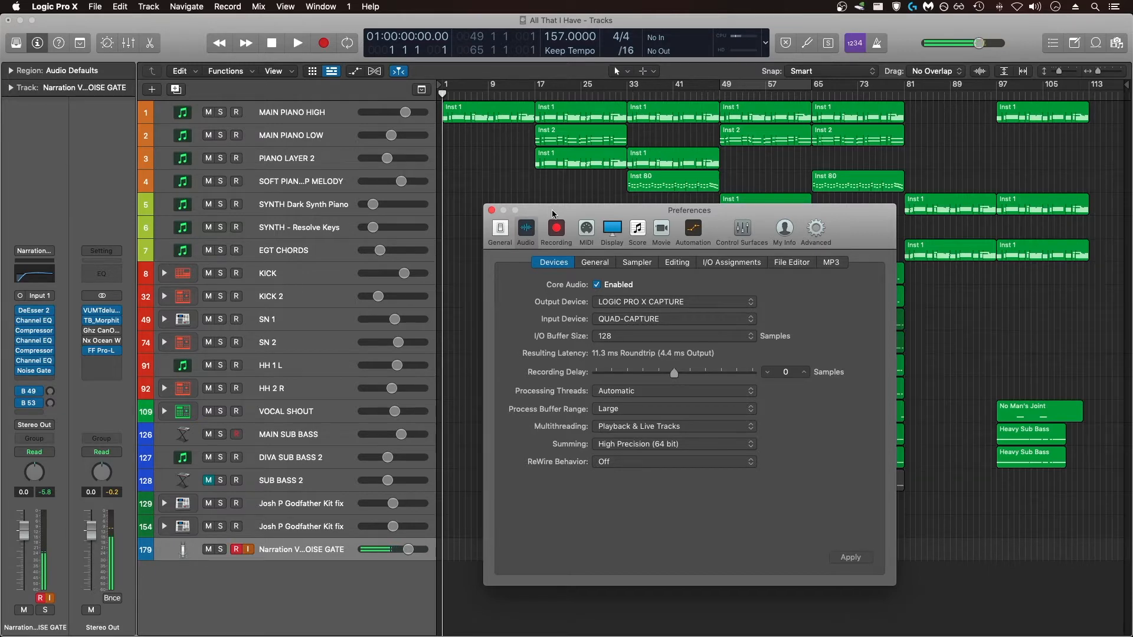
{"action": "left_click", "coordinate": [227, 6]}
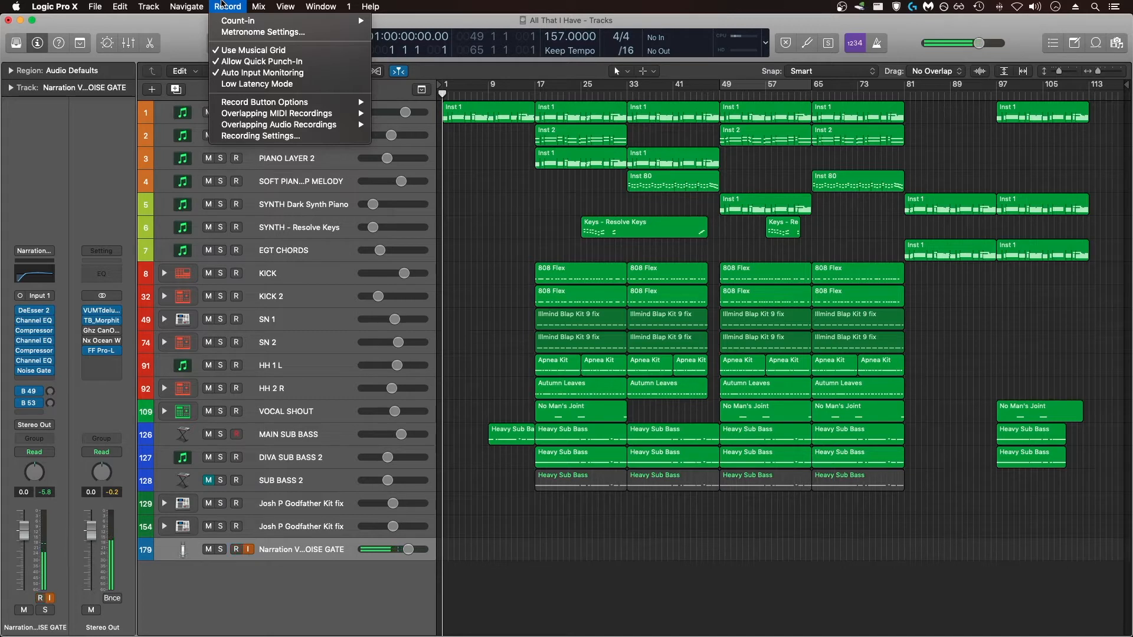
{"action": "mouse_move", "coordinate": [232, 95]}
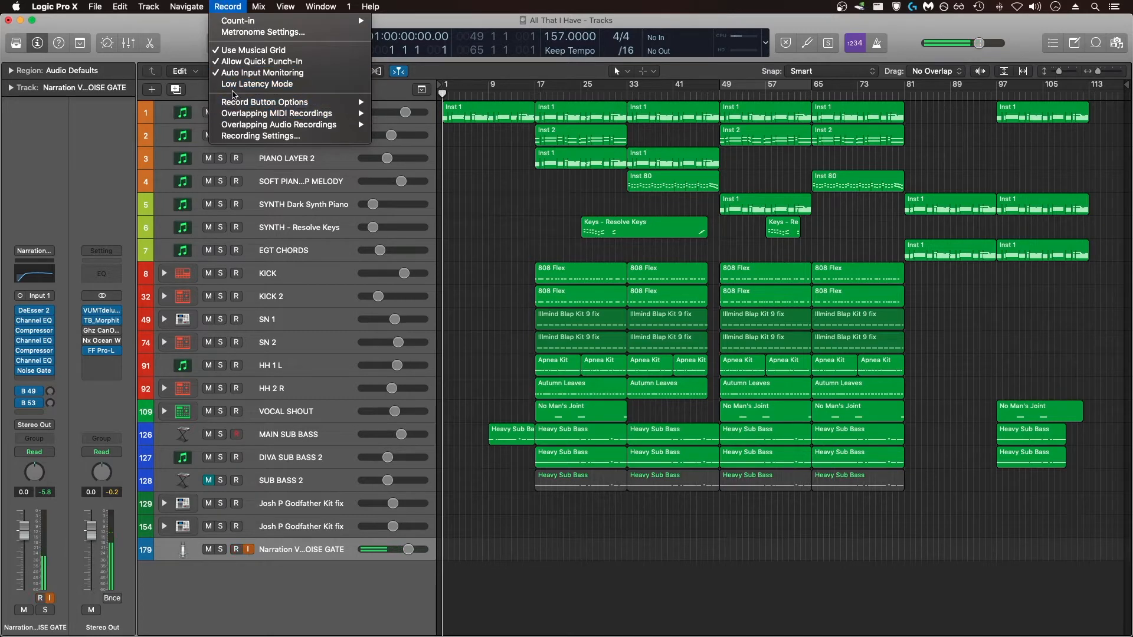
{"action": "mouse_move", "coordinate": [257, 84]}
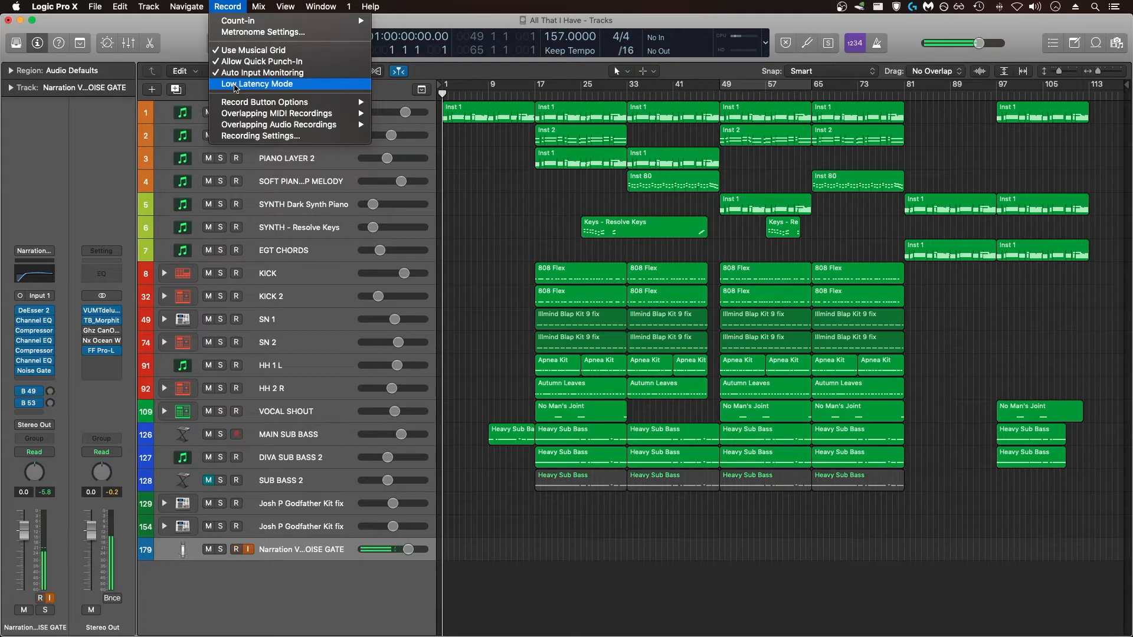
{"action": "left_click", "coordinate": [268, 136]}
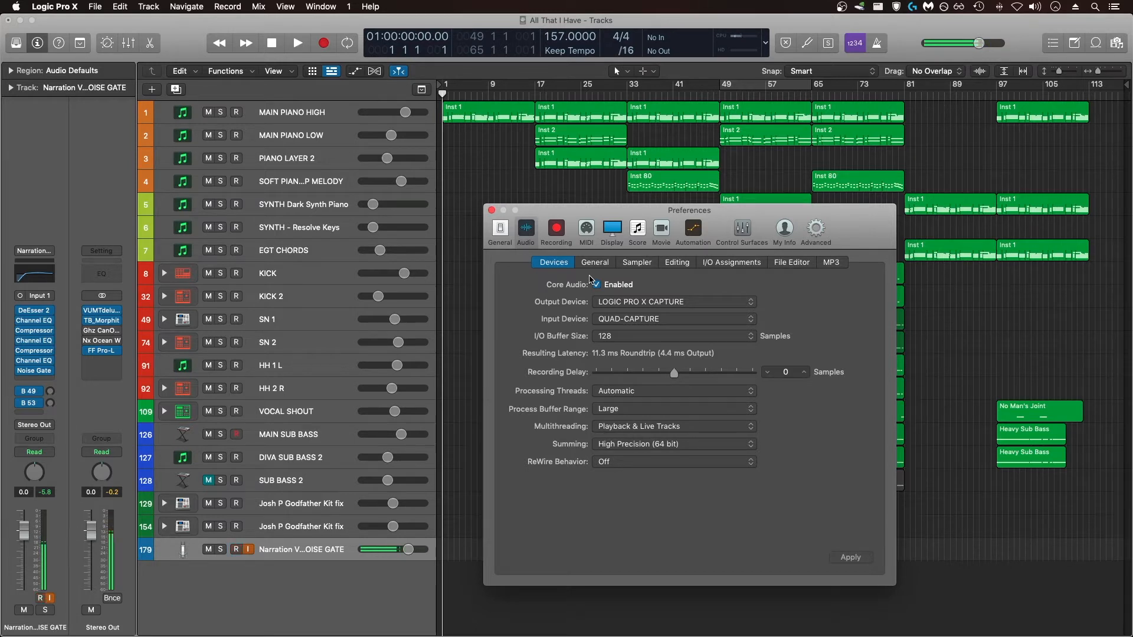
- Keep Processing Threads on Automatic in the Audio Devices preferences
{"action": "left_click", "coordinate": [235, 550]}
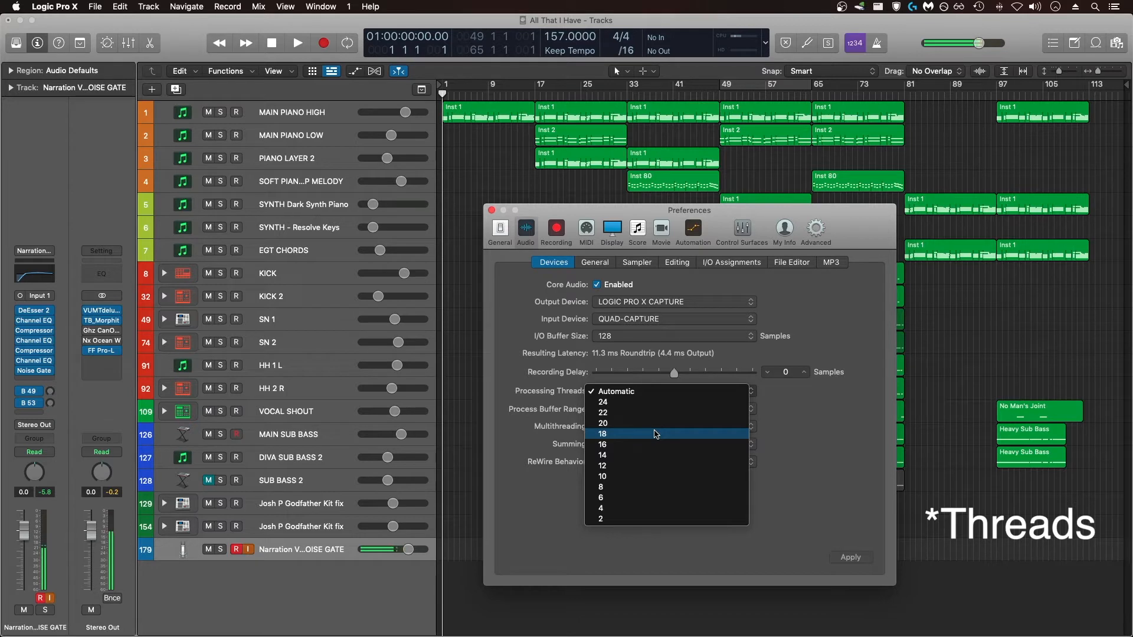
{"action": "left_click", "coordinate": [616, 391]}
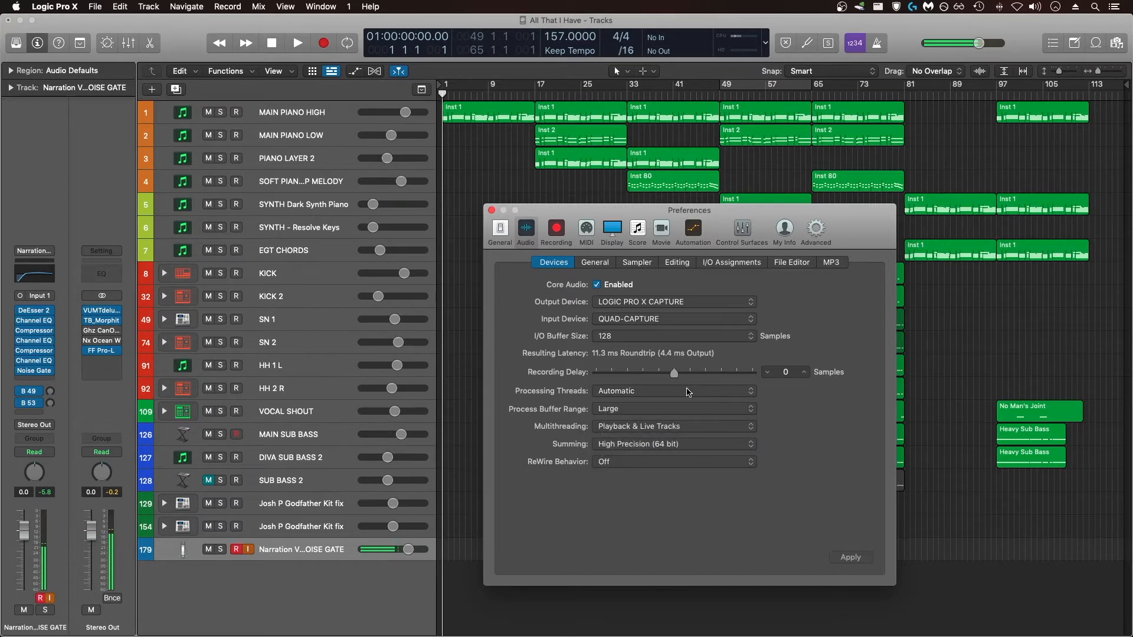
{"action": "mouse_move", "coordinate": [636, 415]}
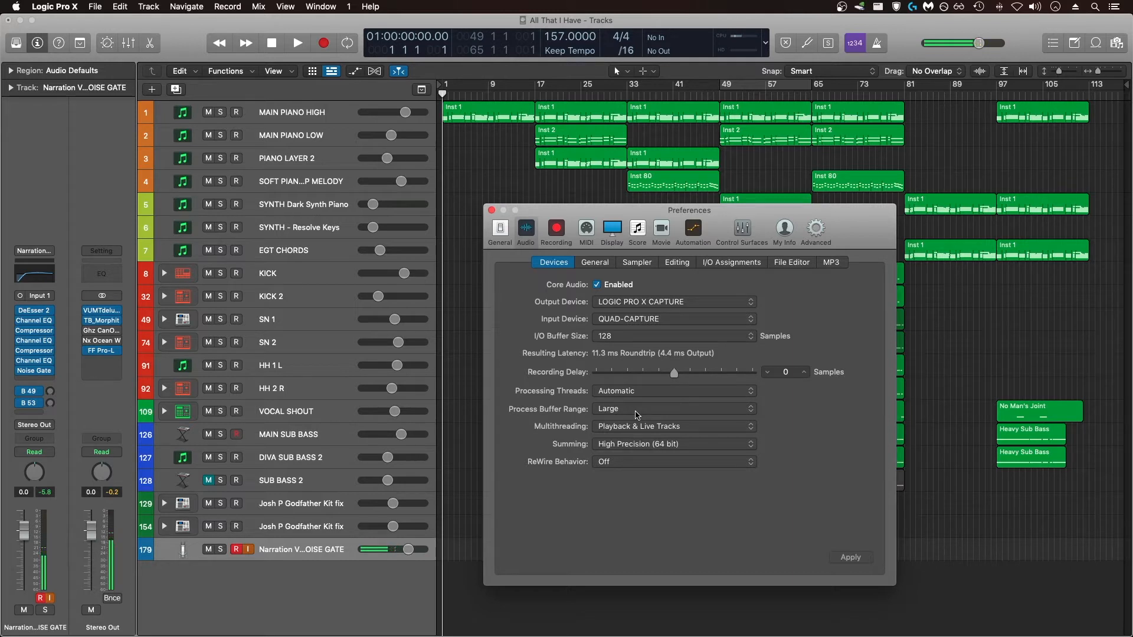
{"action": "mouse_move", "coordinate": [686, 430]}
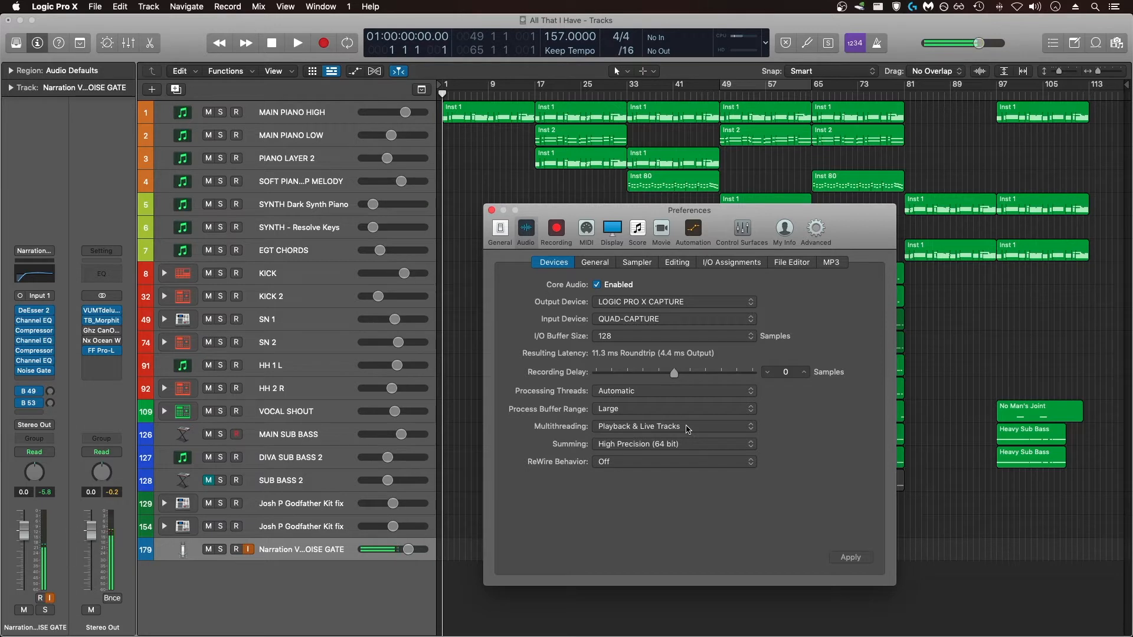
{"action": "left_click", "coordinate": [234, 550]}
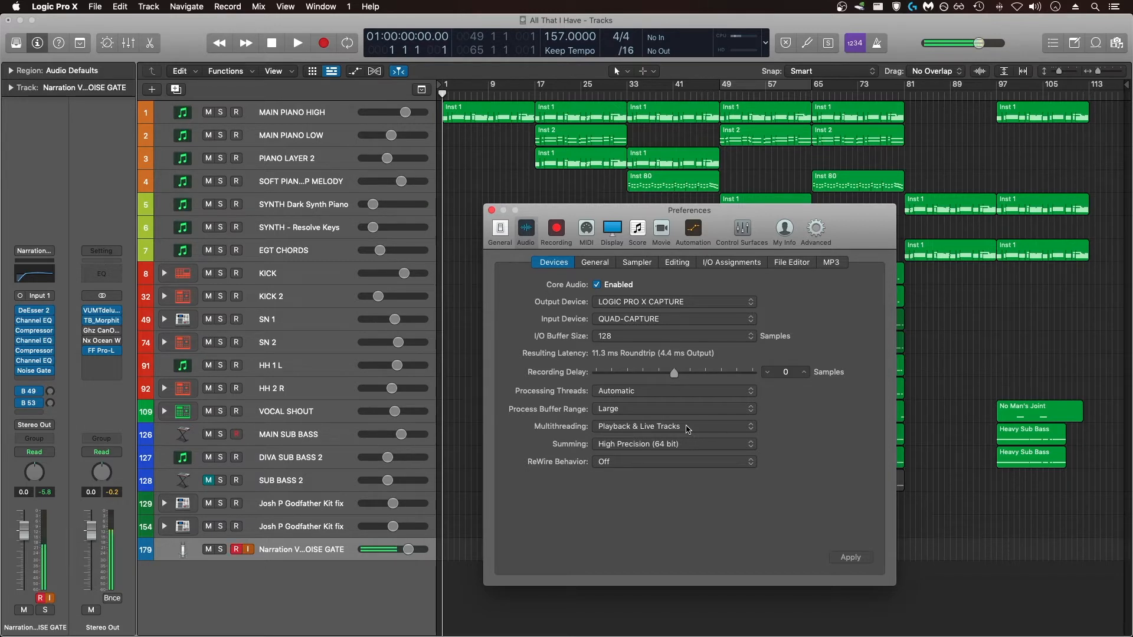
- Keep Multithreading on Playback & Live Tracks and switch to the Untitled 3 project
{"action": "left_click", "coordinate": [672, 426]}
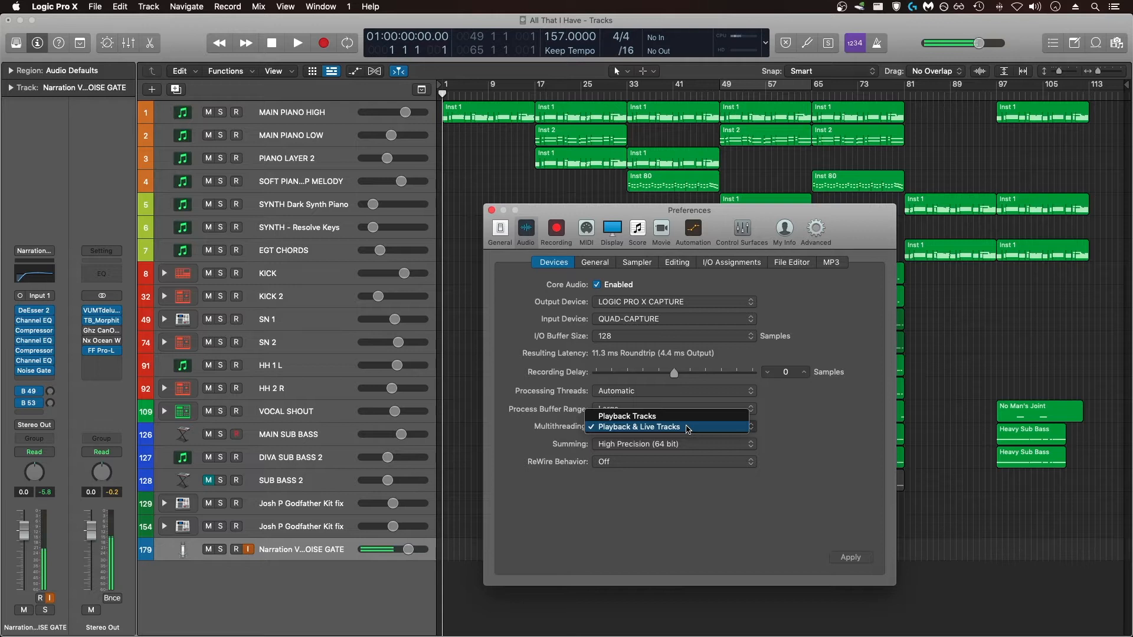
{"action": "left_click", "coordinate": [638, 426]}
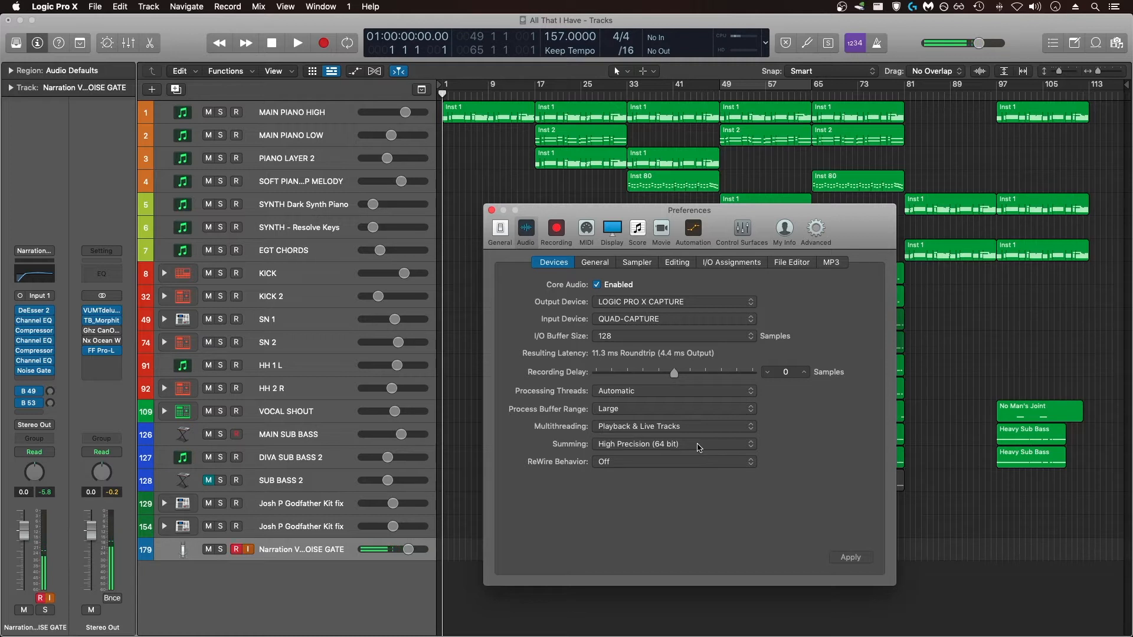
{"action": "left_click", "coordinate": [672, 443]}
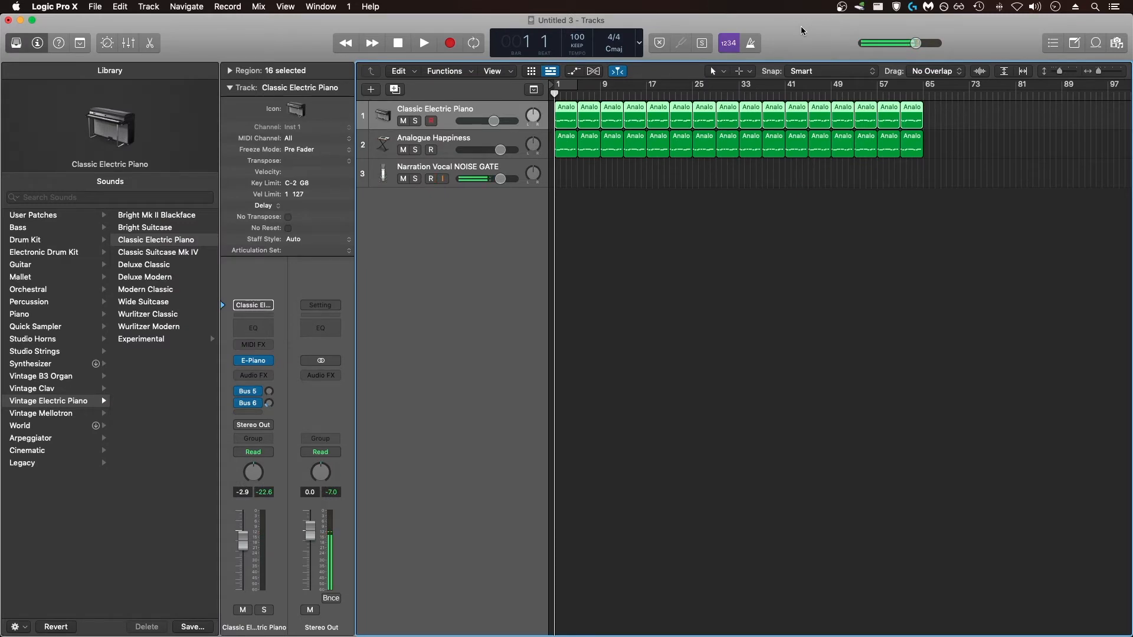
- Browse an Audio FX slot's plug-in list without adding anything, then show the Mixer
{"action": "left_click", "coordinate": [430, 178]}
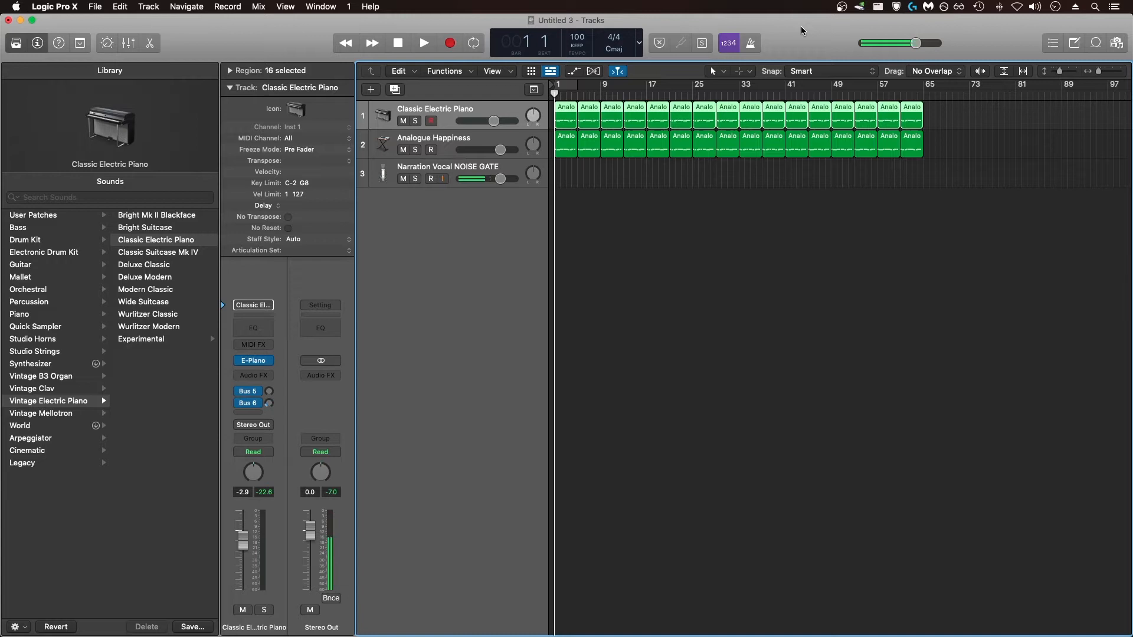
{"action": "left_click", "coordinate": [419, 179]}
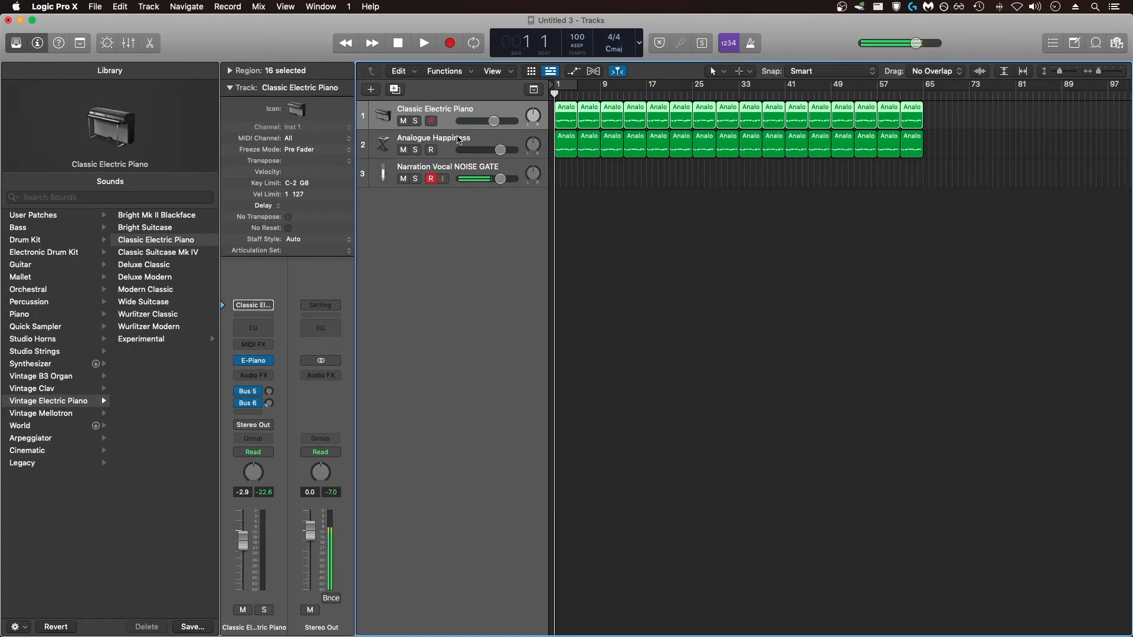
{"action": "mouse_move", "coordinate": [458, 139]}
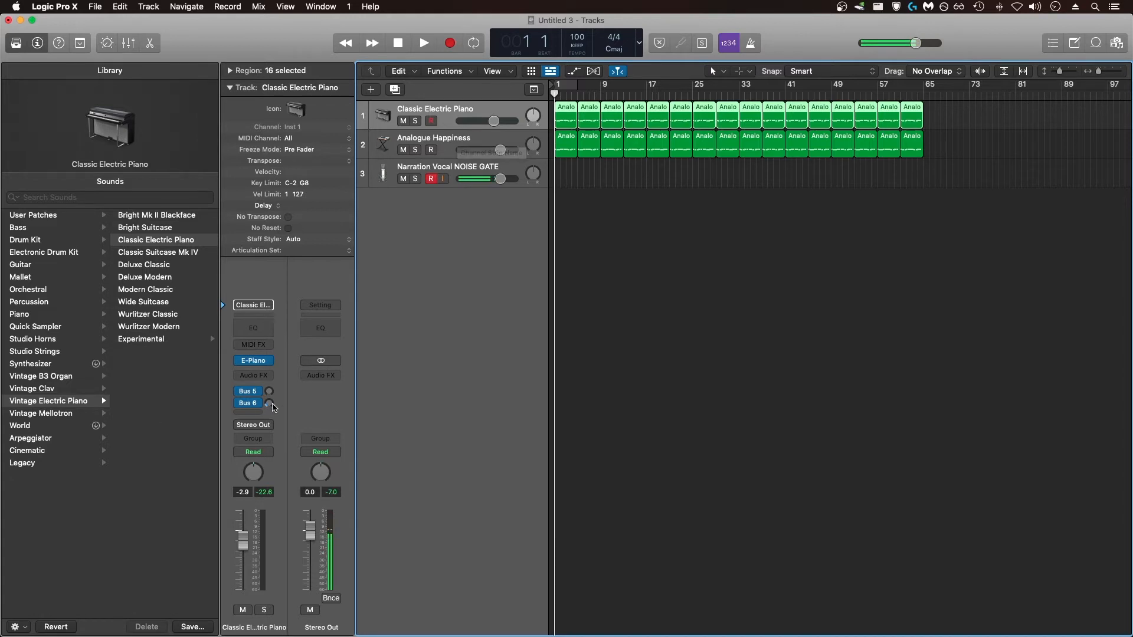
{"action": "left_click", "coordinate": [252, 375]}
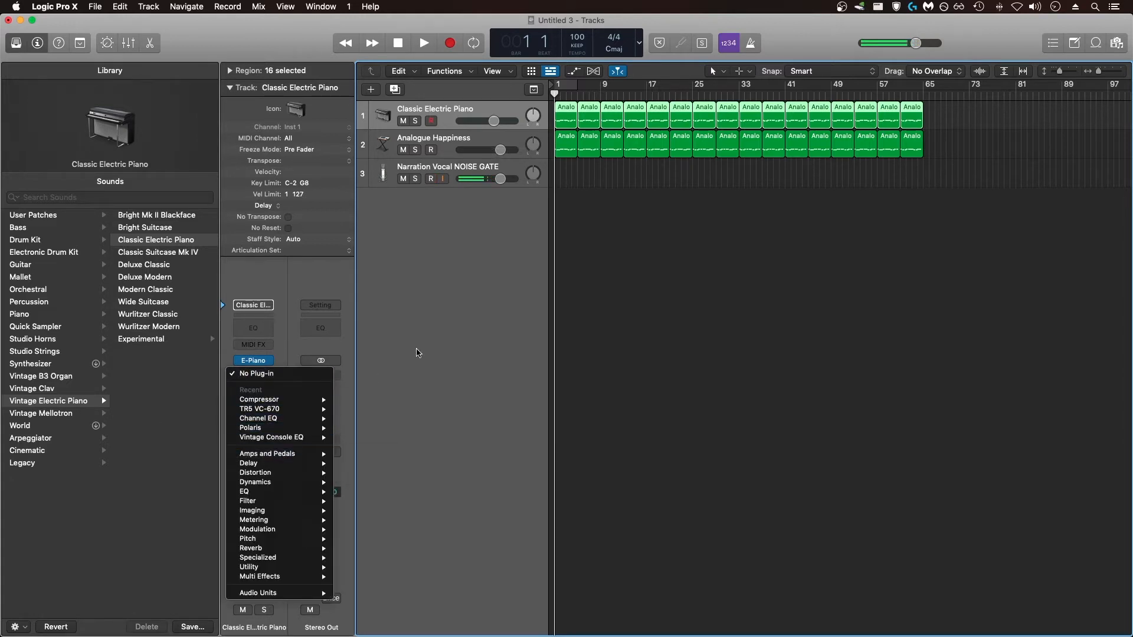
{"action": "left_click", "coordinate": [258, 373]}
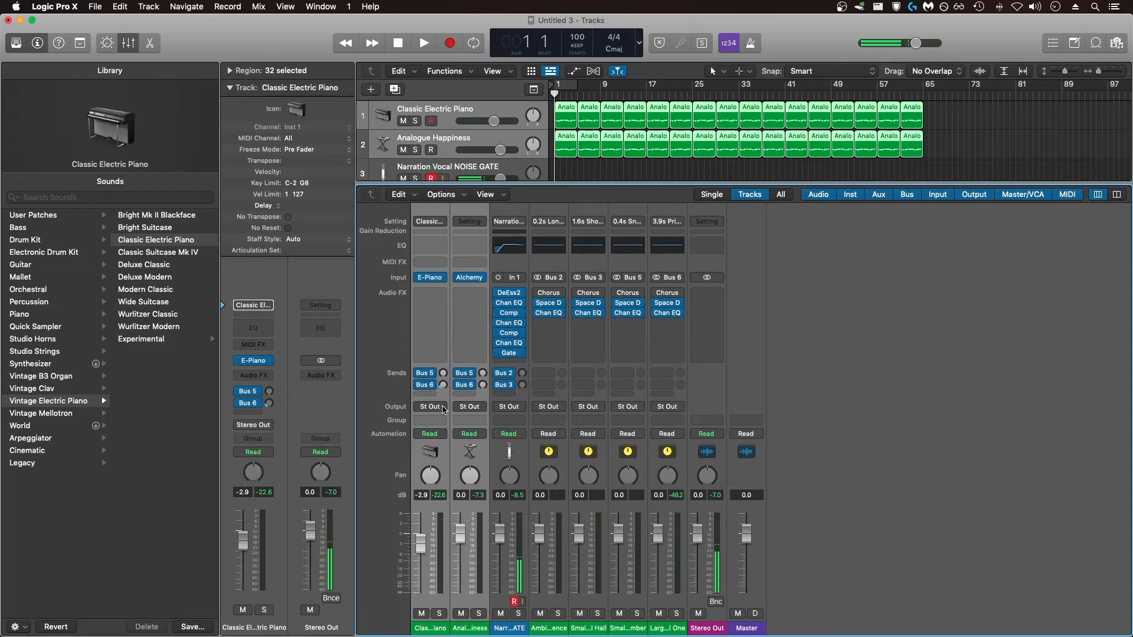
{"action": "left_click", "coordinate": [430, 406]}
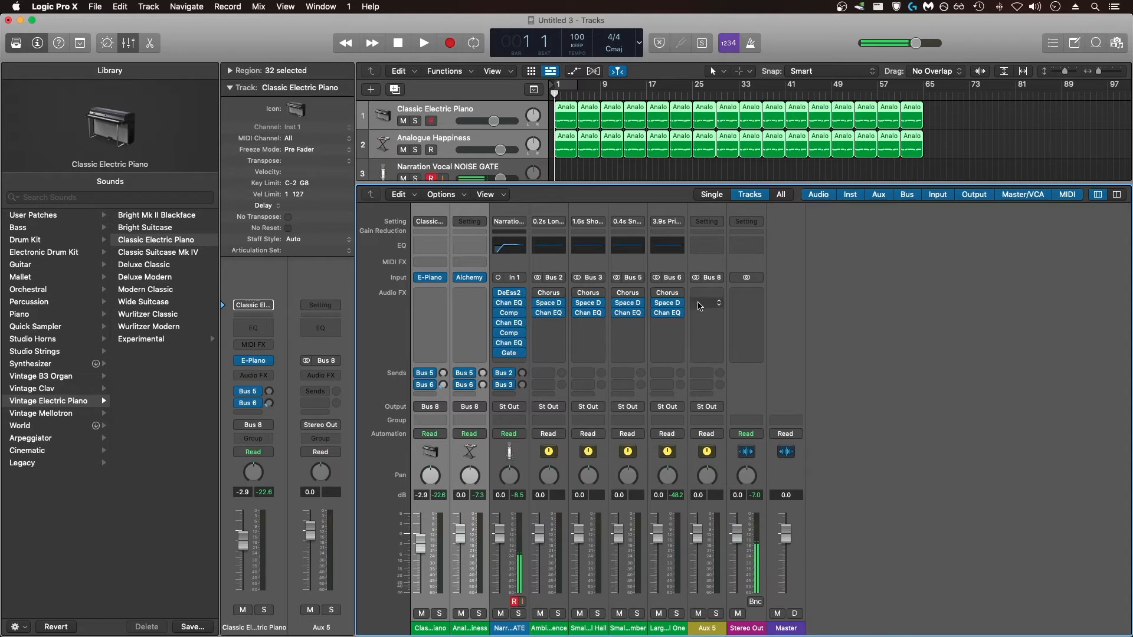
{"action": "left_click", "coordinate": [706, 302]}
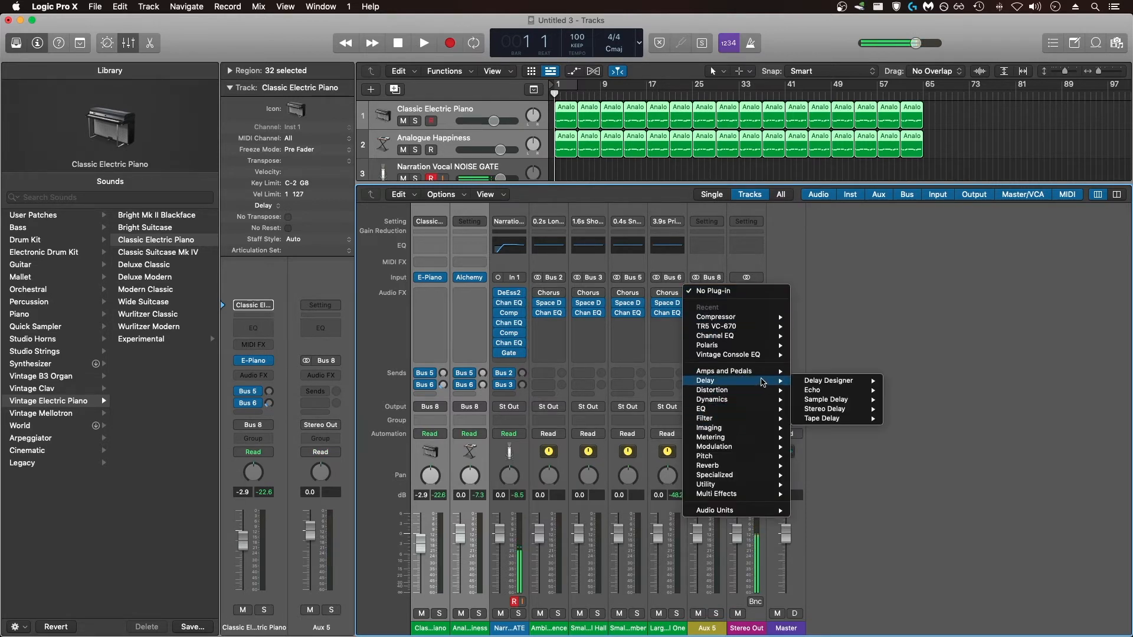
{"action": "mouse_move", "coordinate": [823, 409]}
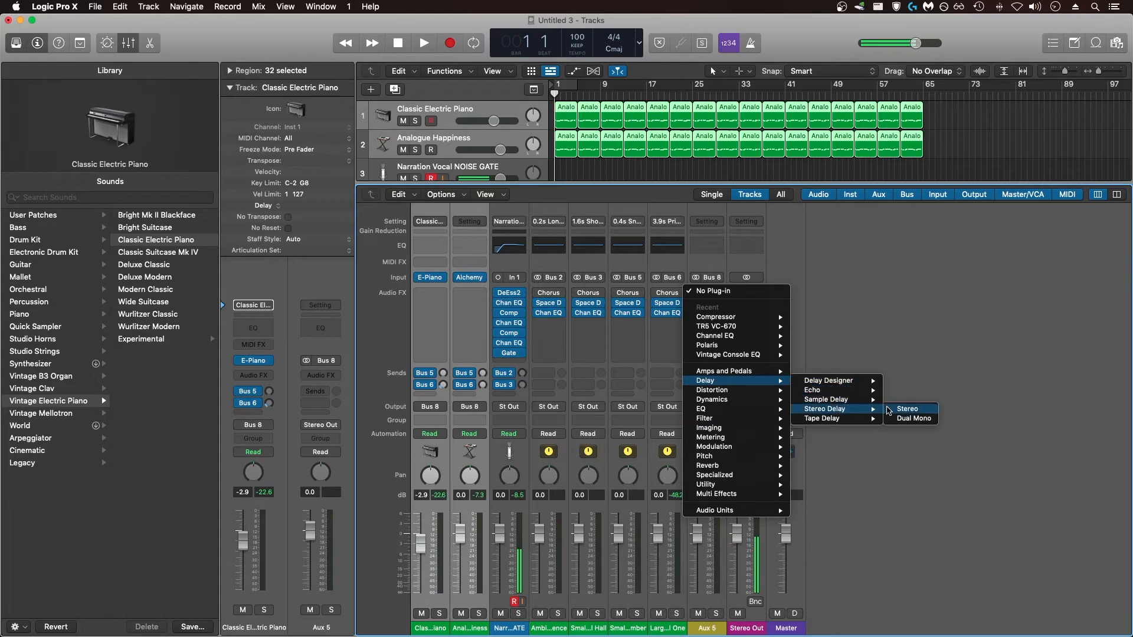
{"action": "left_click", "coordinate": [907, 409]}
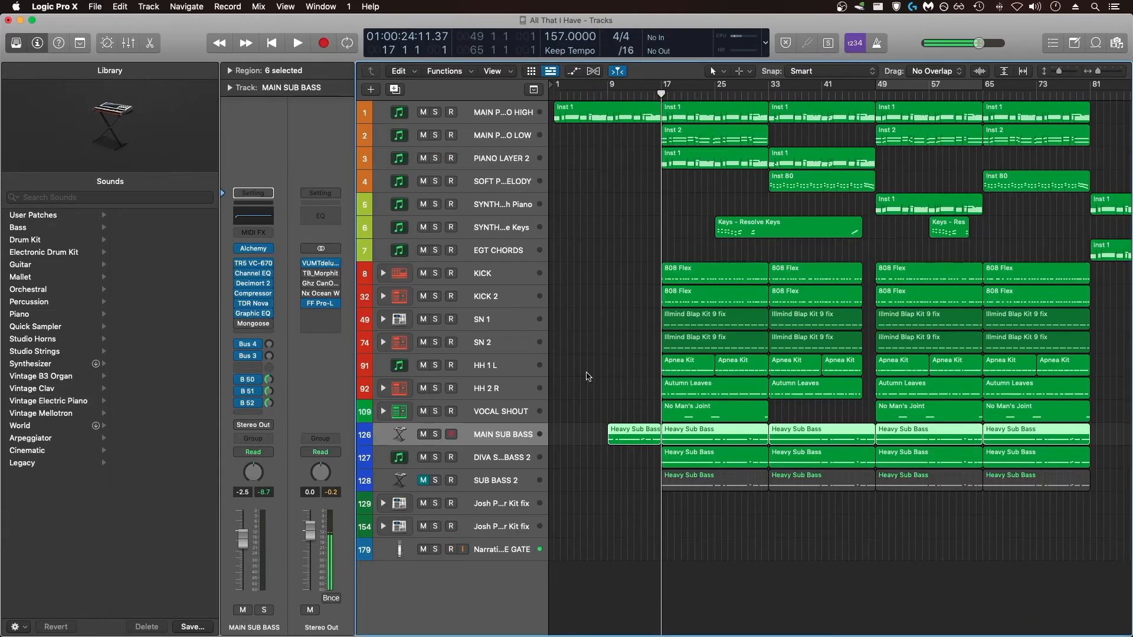
{"action": "left_click", "coordinate": [451, 550]}
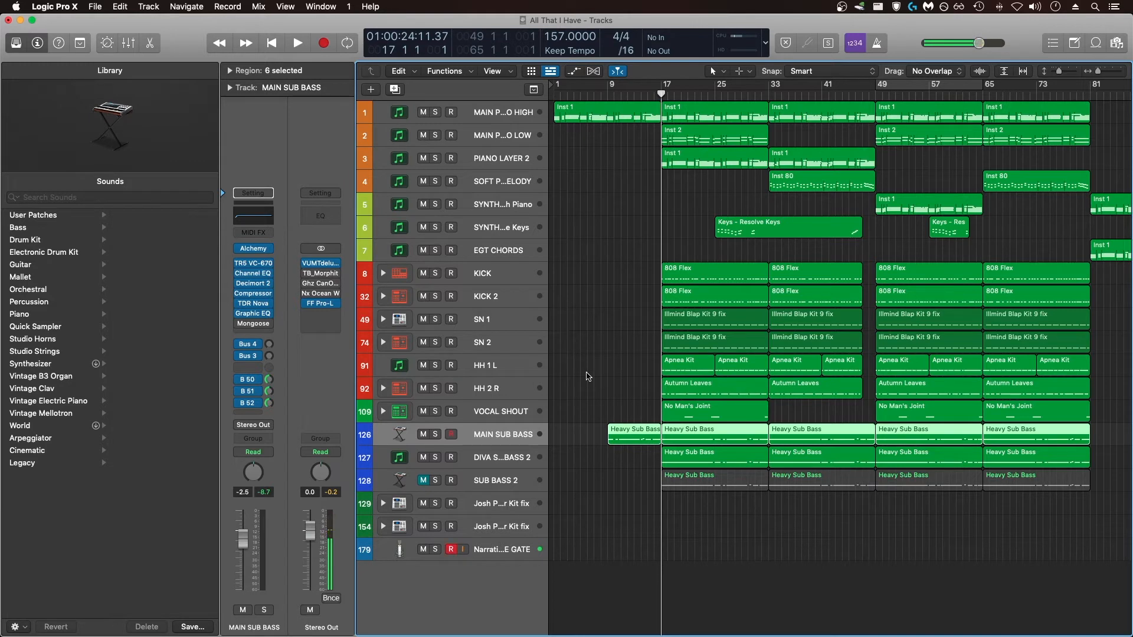
{"action": "mouse_move", "coordinate": [532, 421]}
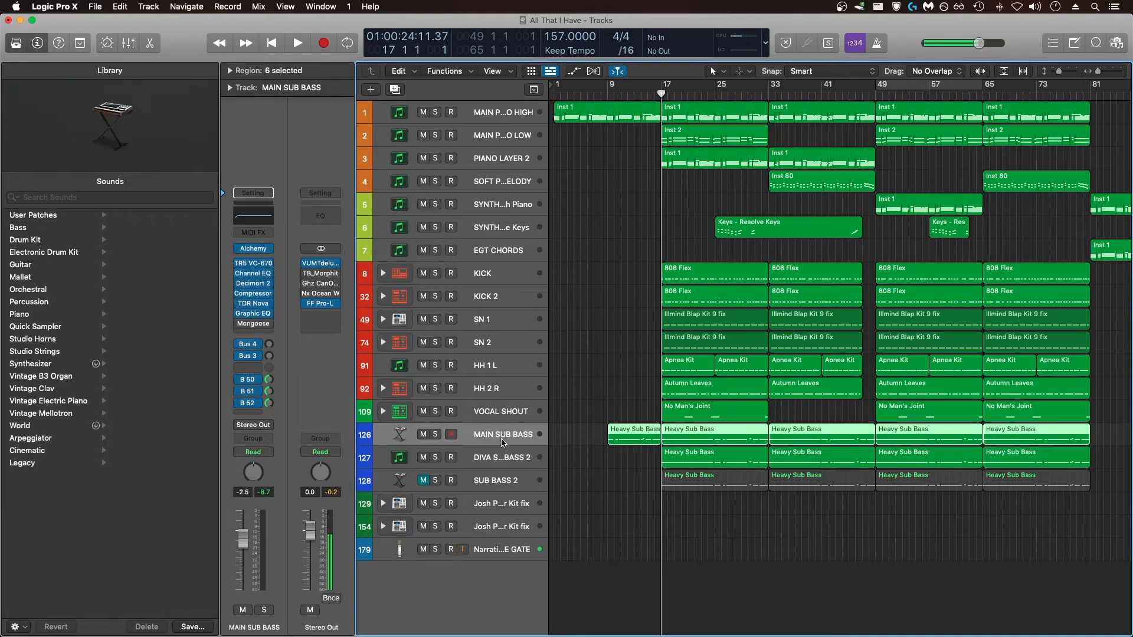
{"action": "mouse_move", "coordinate": [502, 437]}
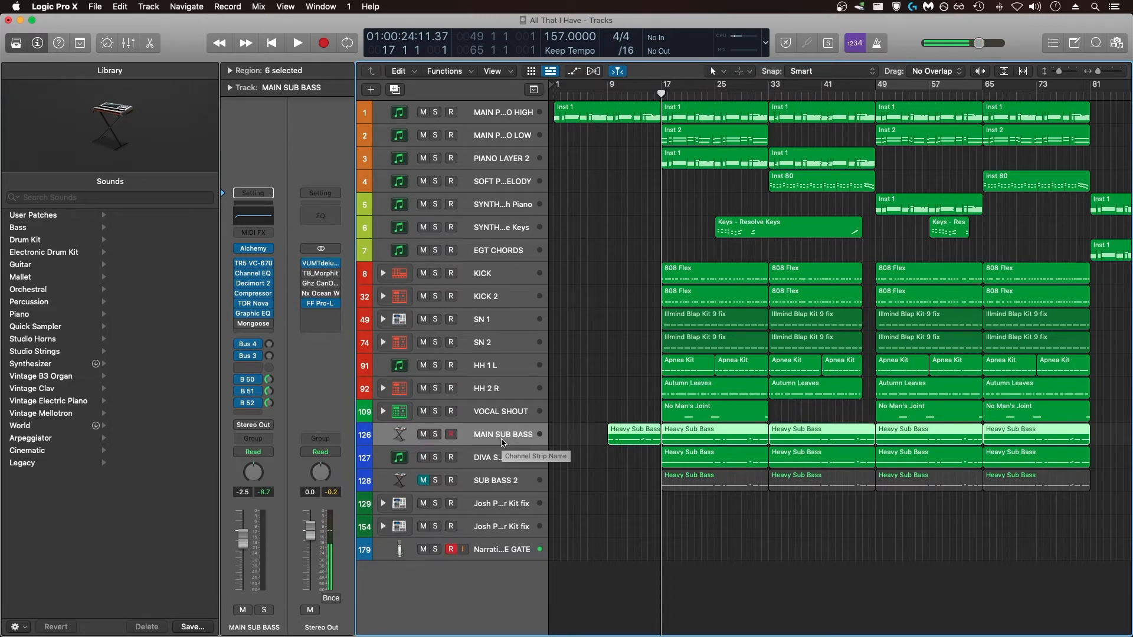
{"action": "mouse_move", "coordinate": [493, 456]}
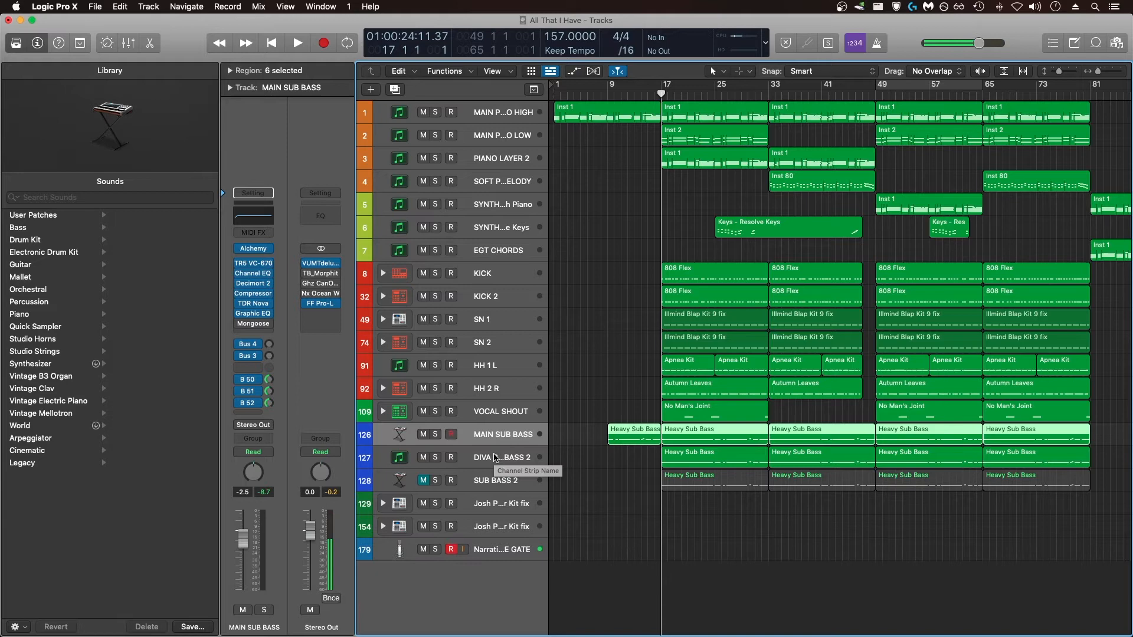
{"action": "left_click", "coordinate": [502, 457]}
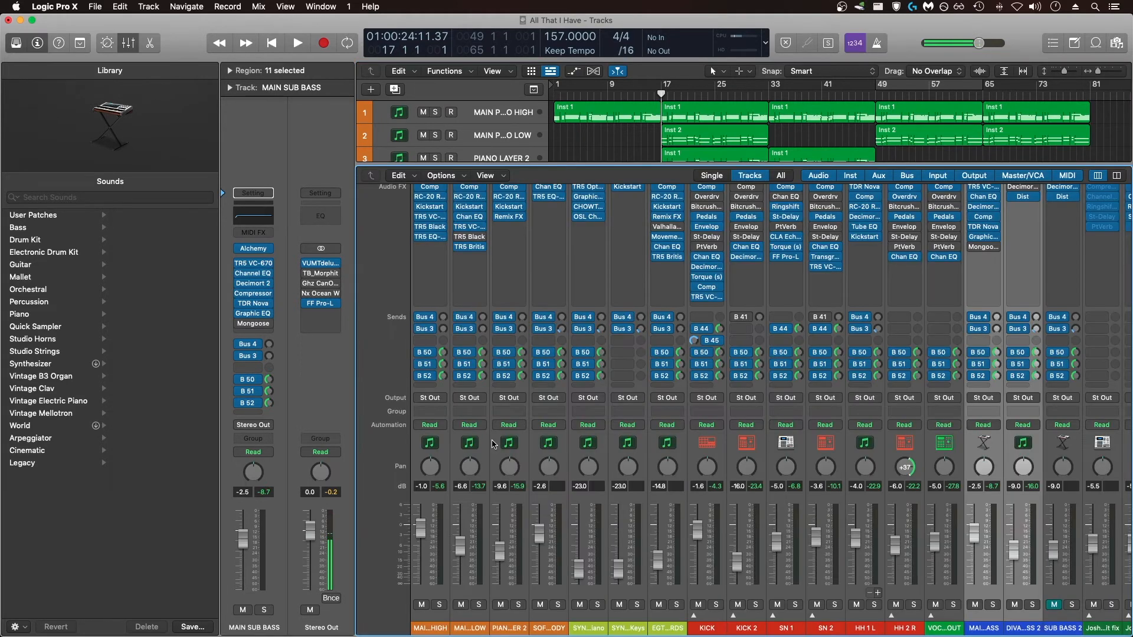
- Set the MAIN SUB BASS channel output to Bus 54, creating its new aux with a Compressor
{"action": "scroll", "scroll_direction": "right", "scroll_amount": 3}
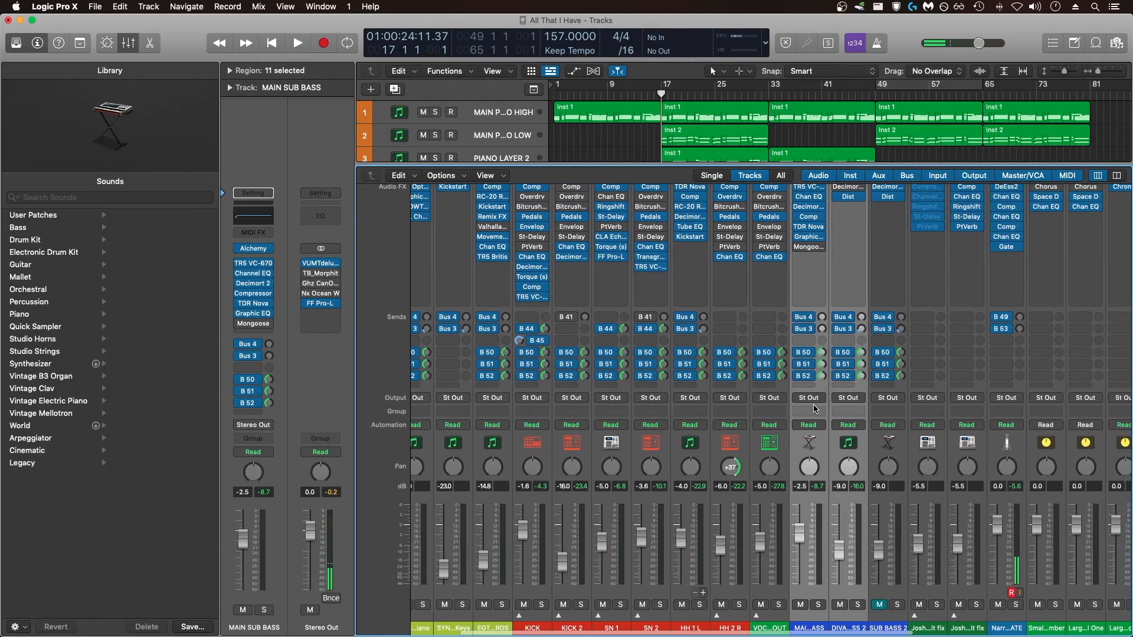
{"action": "left_click", "coordinate": [807, 397]}
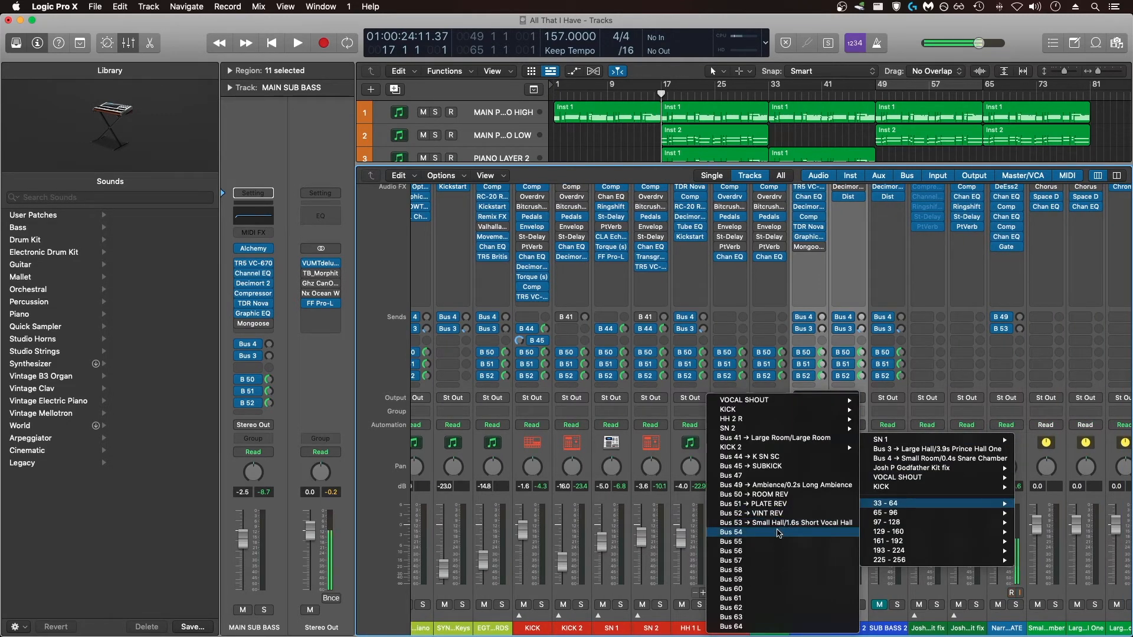
{"action": "left_click", "coordinate": [731, 531]}
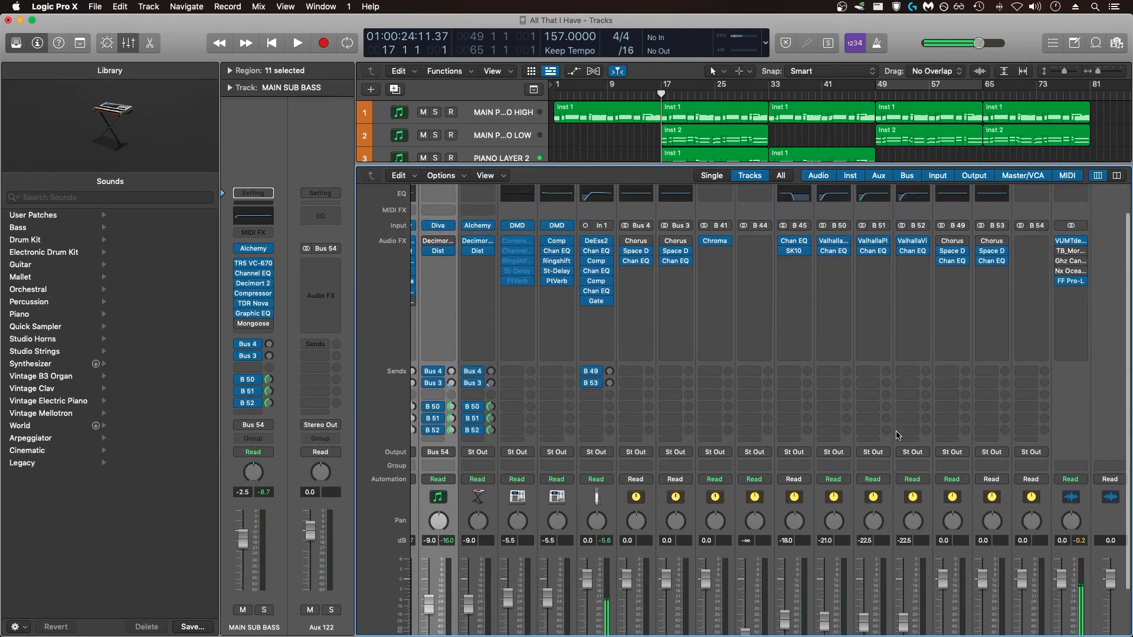
{"action": "left_click", "coordinate": [1069, 226]}
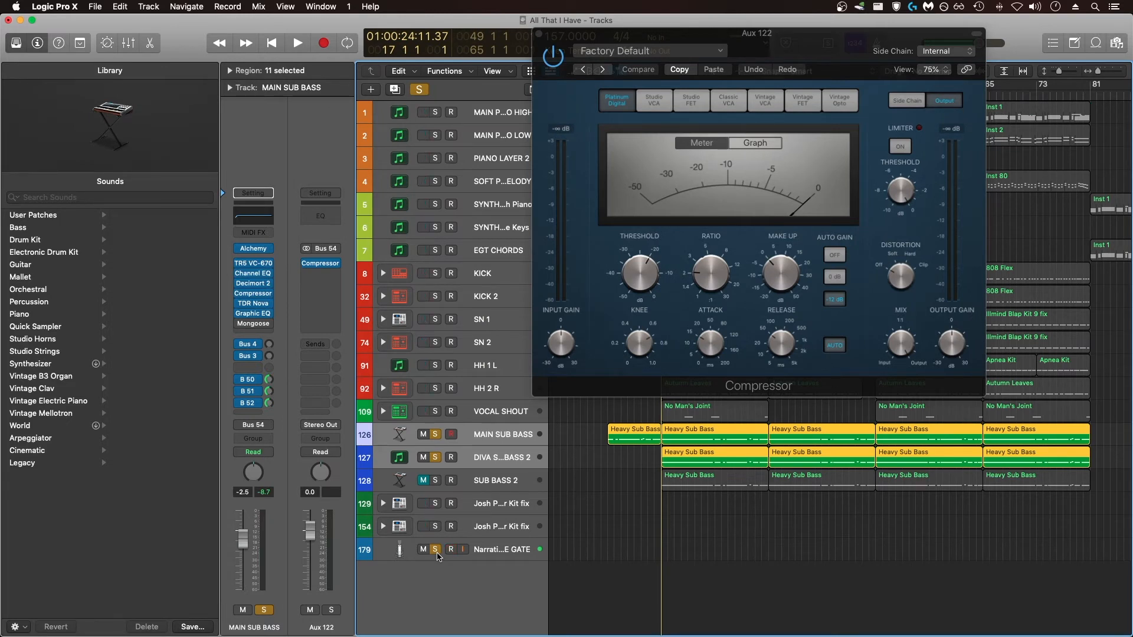
- Close the Mixer and return to the Untitled 3 project's tracks
{"action": "left_click", "coordinate": [451, 549]}
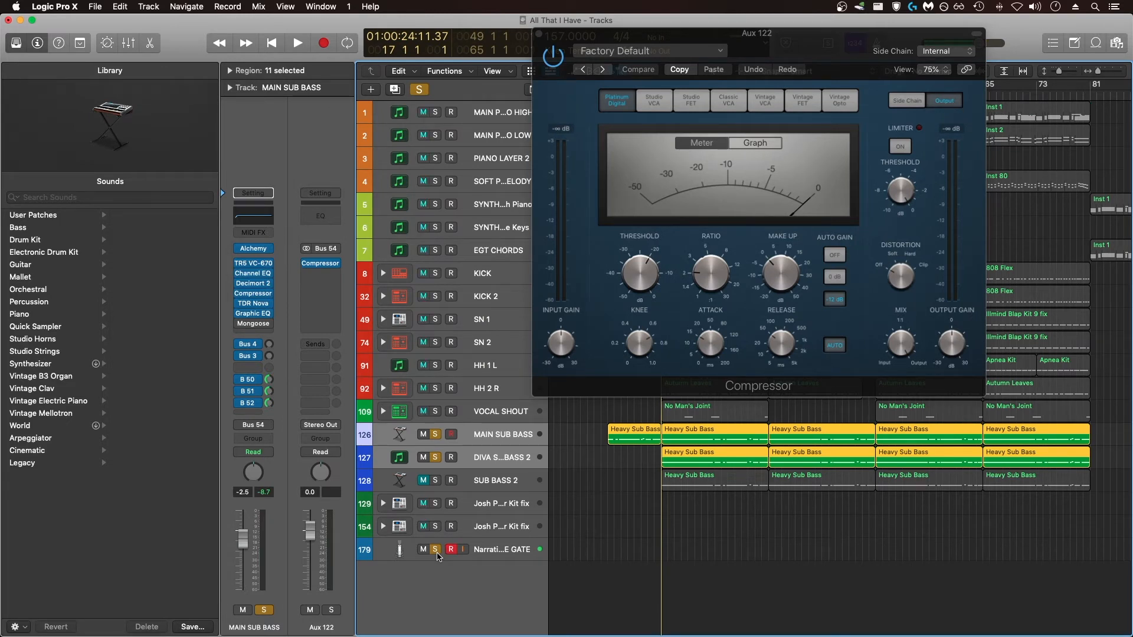
{"action": "left_click", "coordinate": [297, 43]}
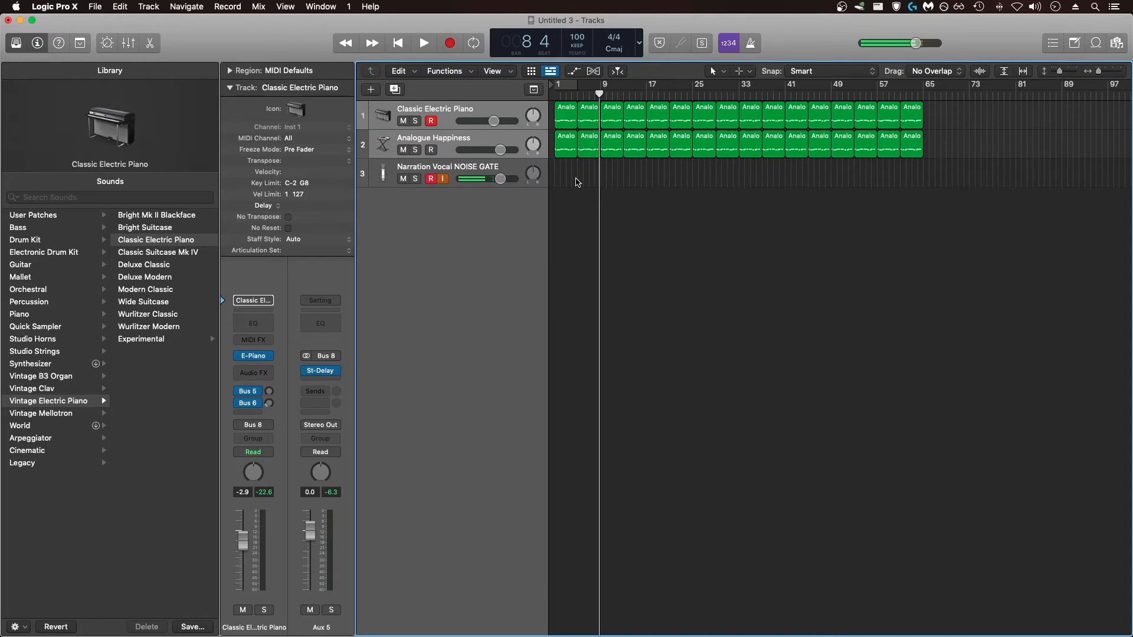
- Select and delete the 1.6s Small Hall aux fed by Bus 3, then hide the mixer
{"action": "left_click", "coordinate": [448, 172]}
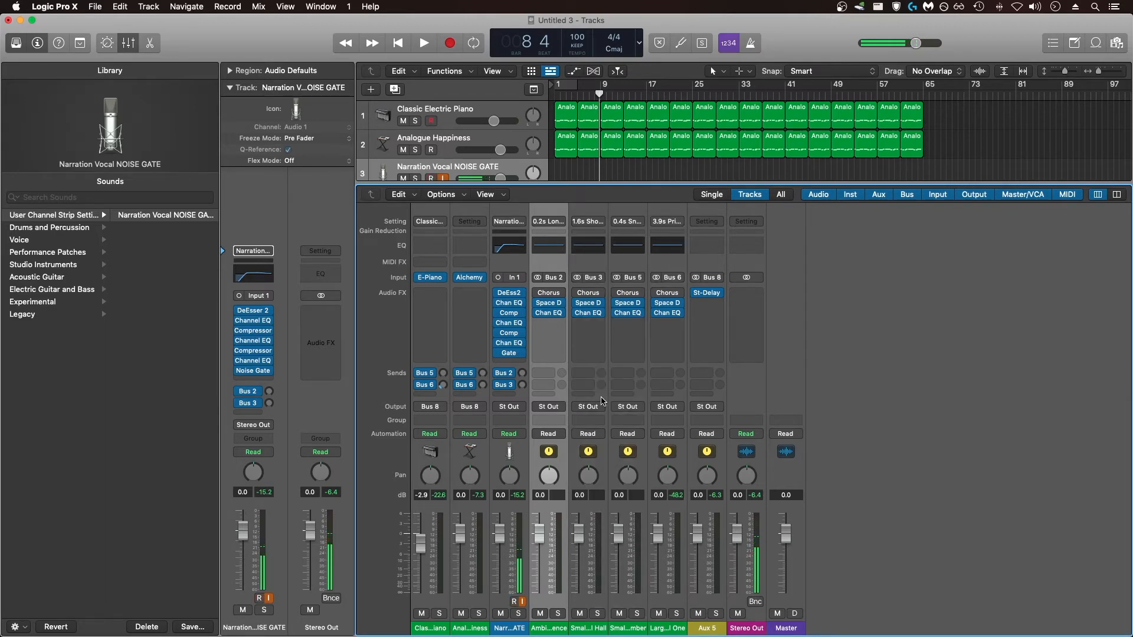
{"action": "left_click", "coordinate": [434, 138]}
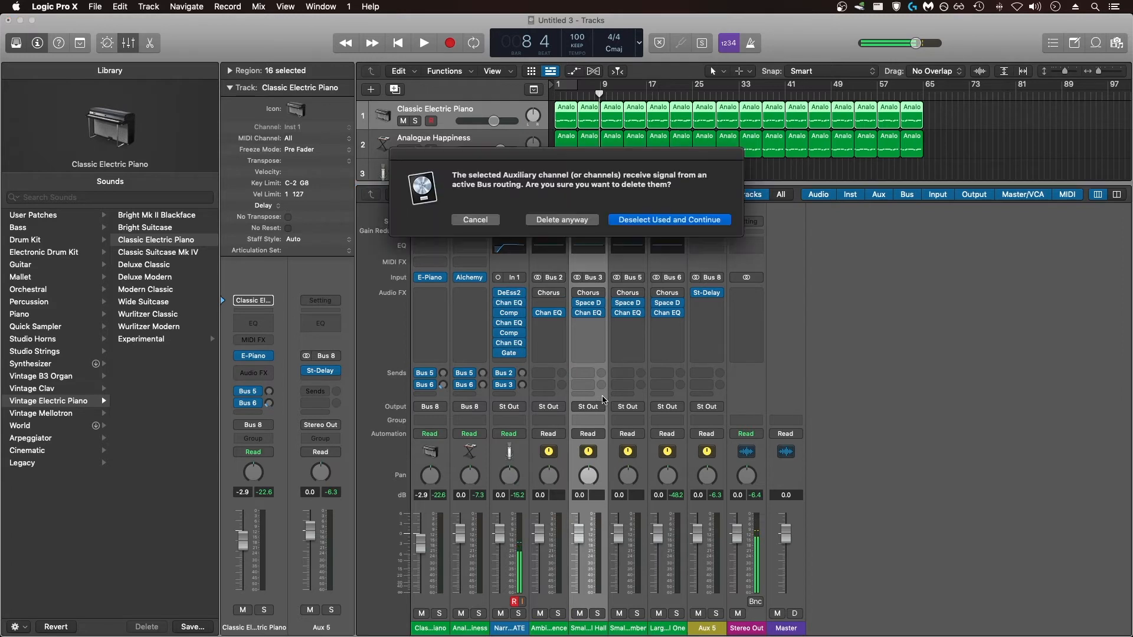
{"action": "mouse_move", "coordinate": [567, 228]}
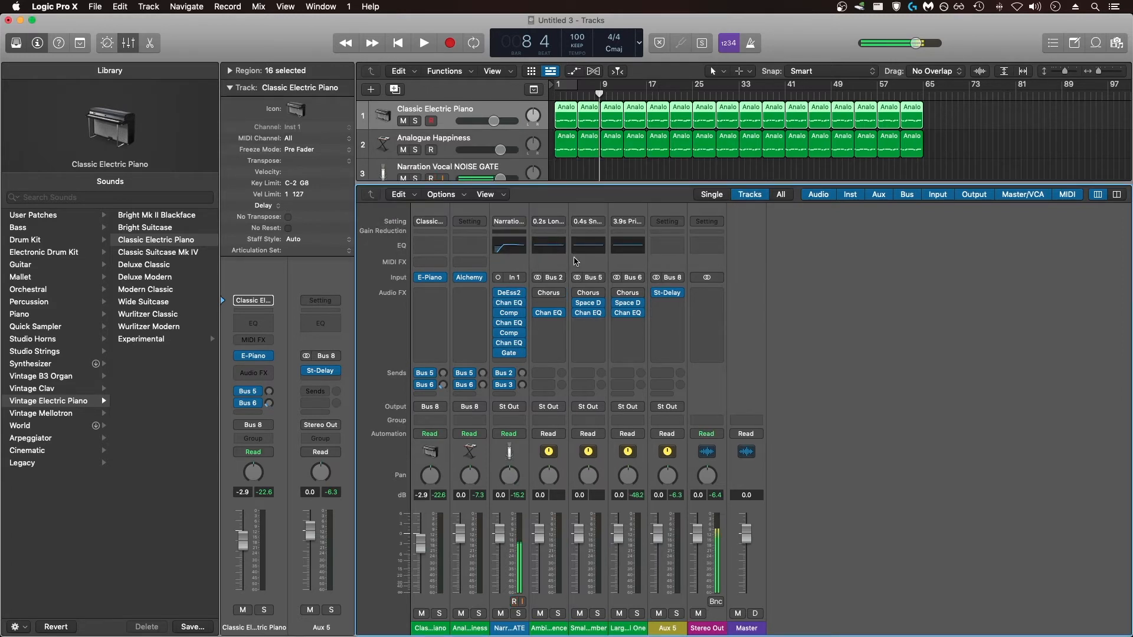
{"action": "left_click", "coordinate": [431, 178]}
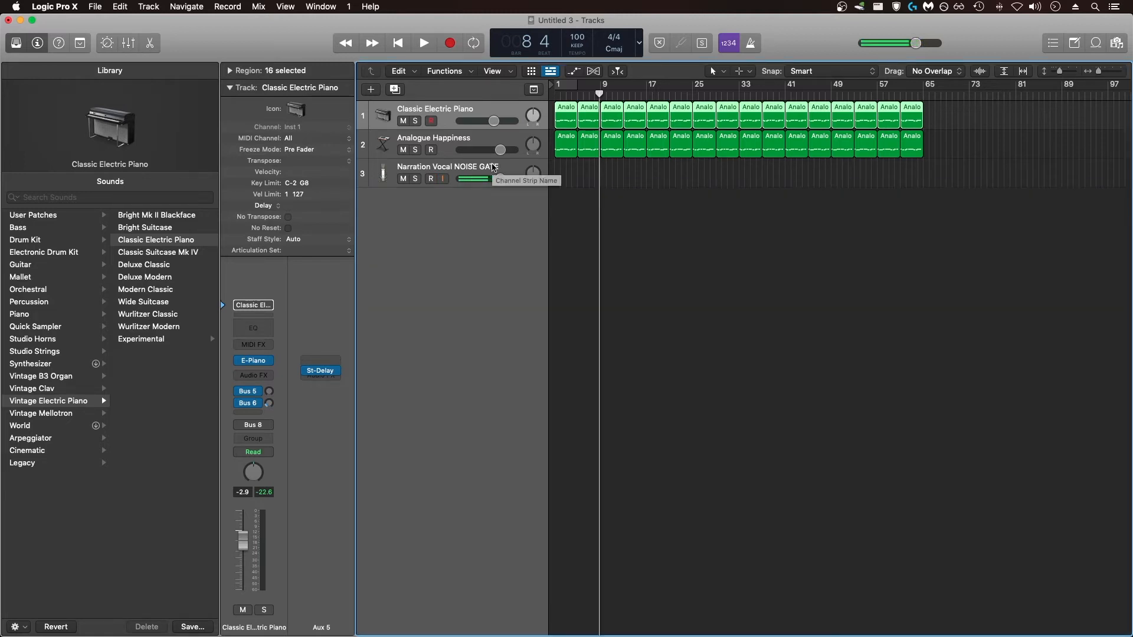
{"action": "left_click", "coordinate": [431, 178]}
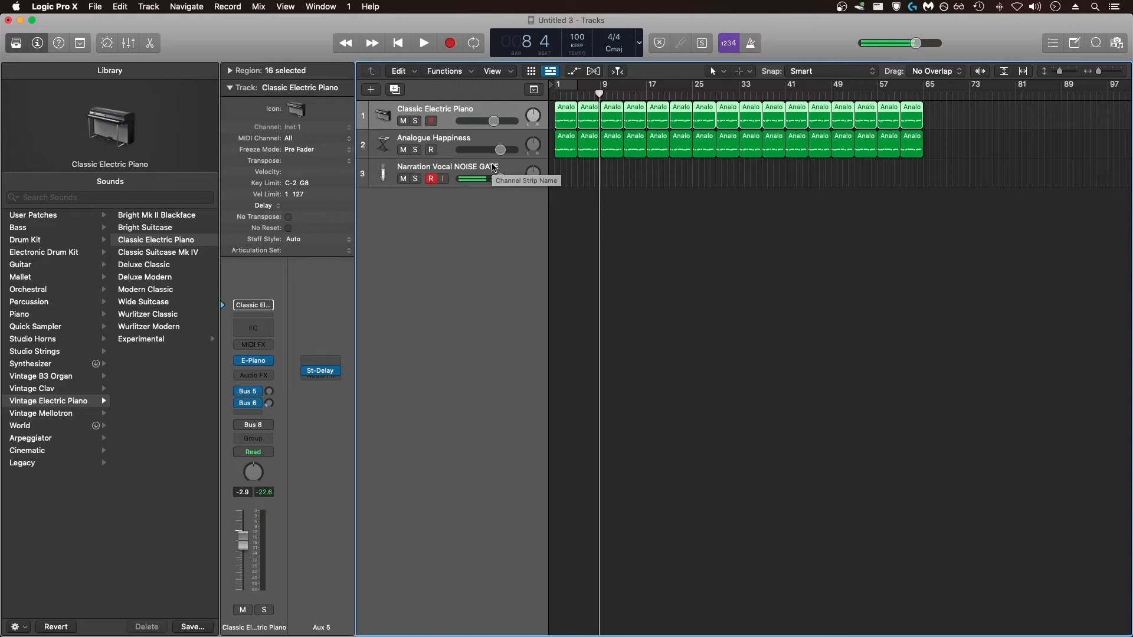
{"action": "left_click", "coordinate": [448, 171]}
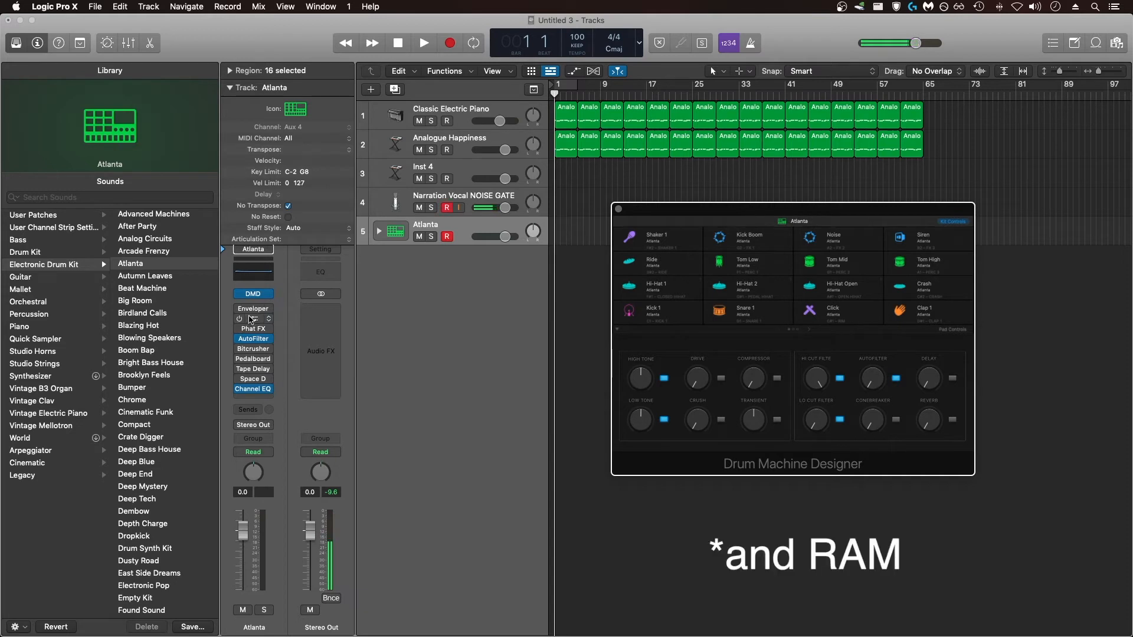
{"action": "mouse_move", "coordinate": [253, 318]}
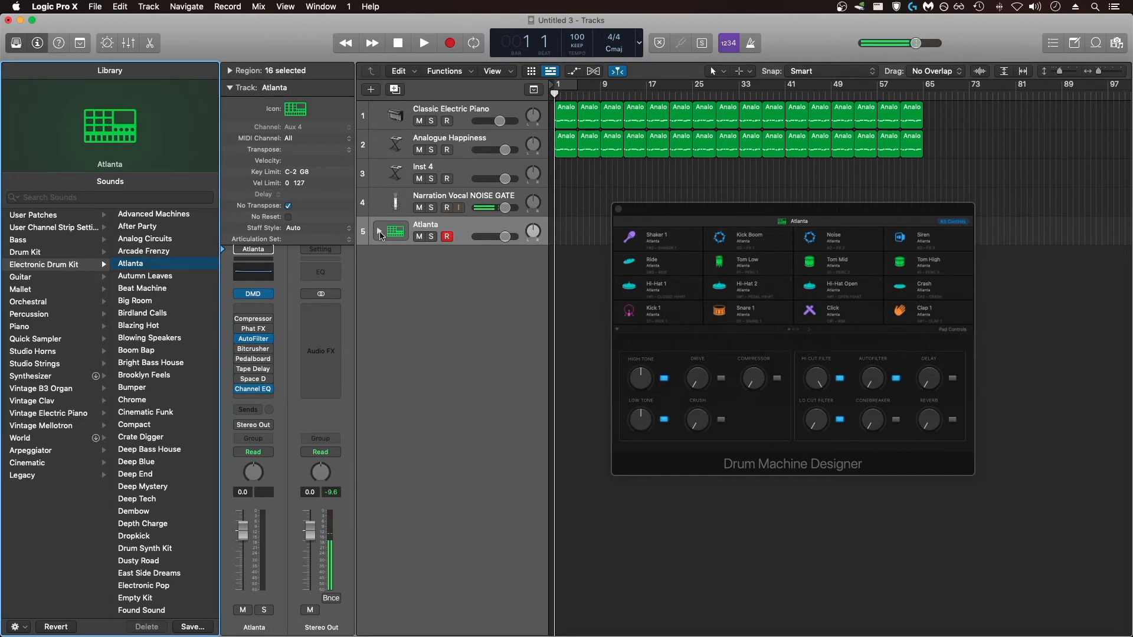
- Expand the Atlanta kit track stack into its individual drum sub-tracks
{"action": "left_click", "coordinate": [379, 232]}
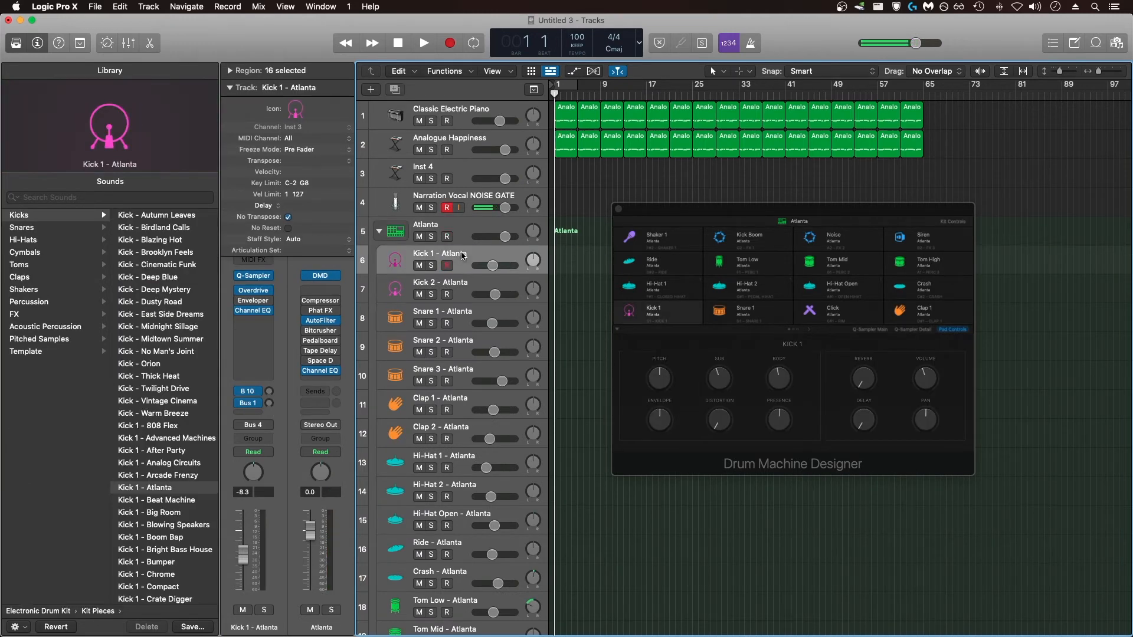
{"action": "left_click", "coordinate": [441, 288]}
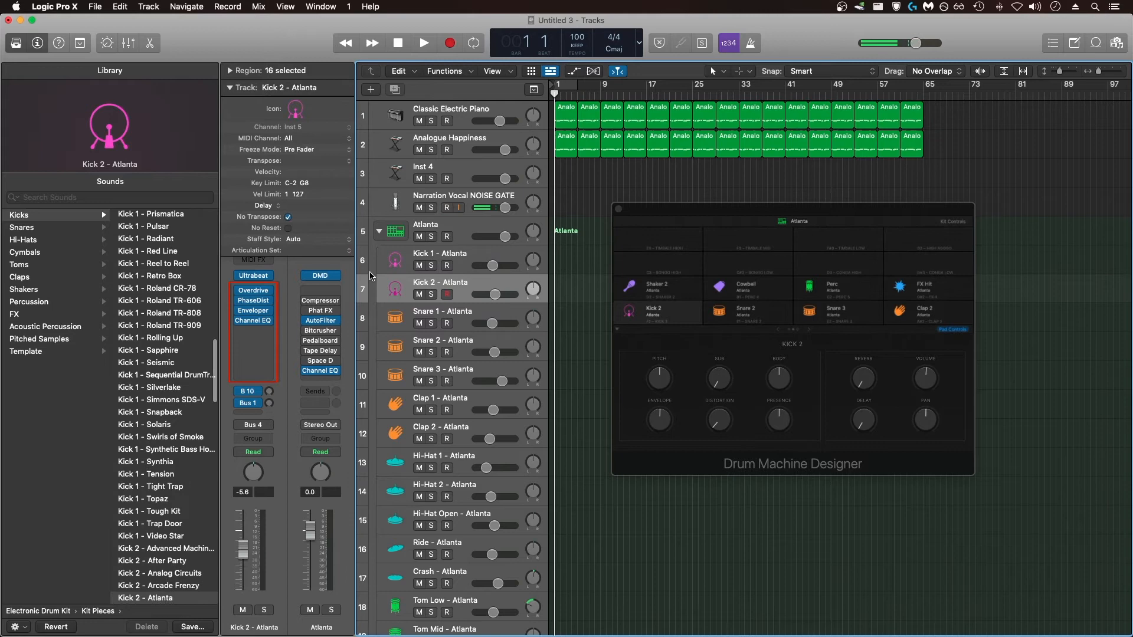
{"action": "left_click", "coordinate": [441, 311]}
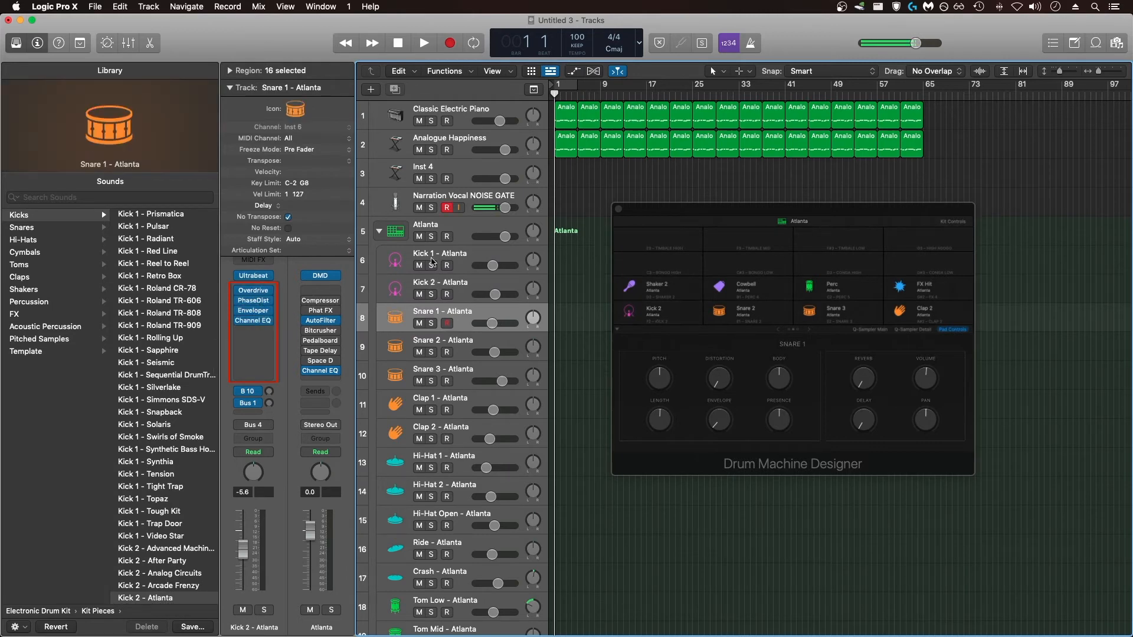
{"action": "left_click", "coordinate": [444, 340]}
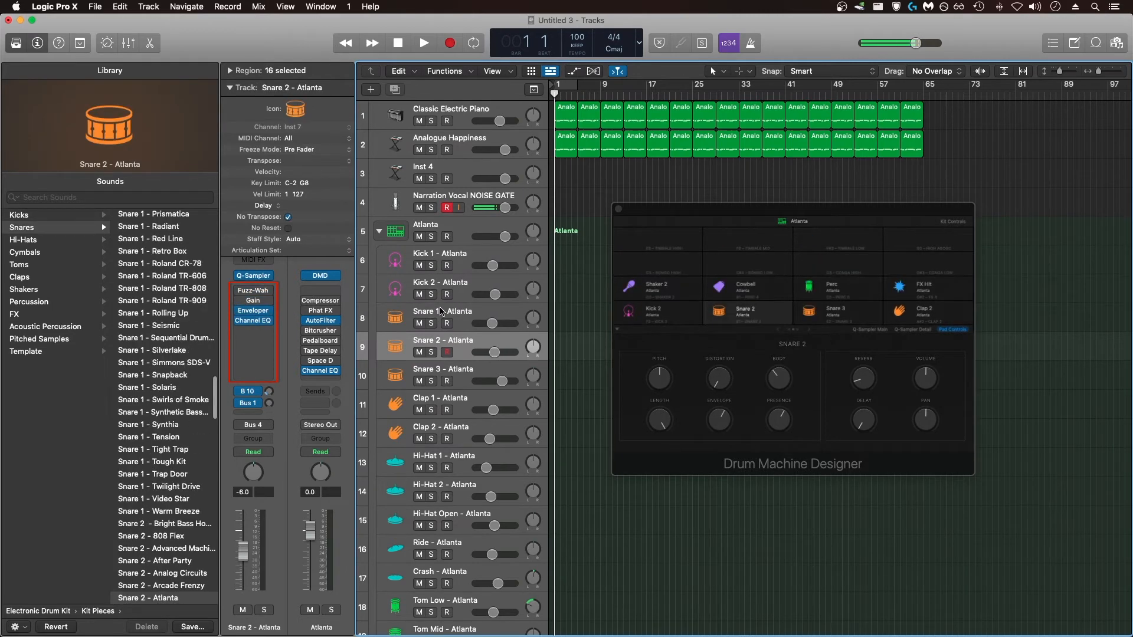
{"action": "left_click", "coordinate": [439, 397]}
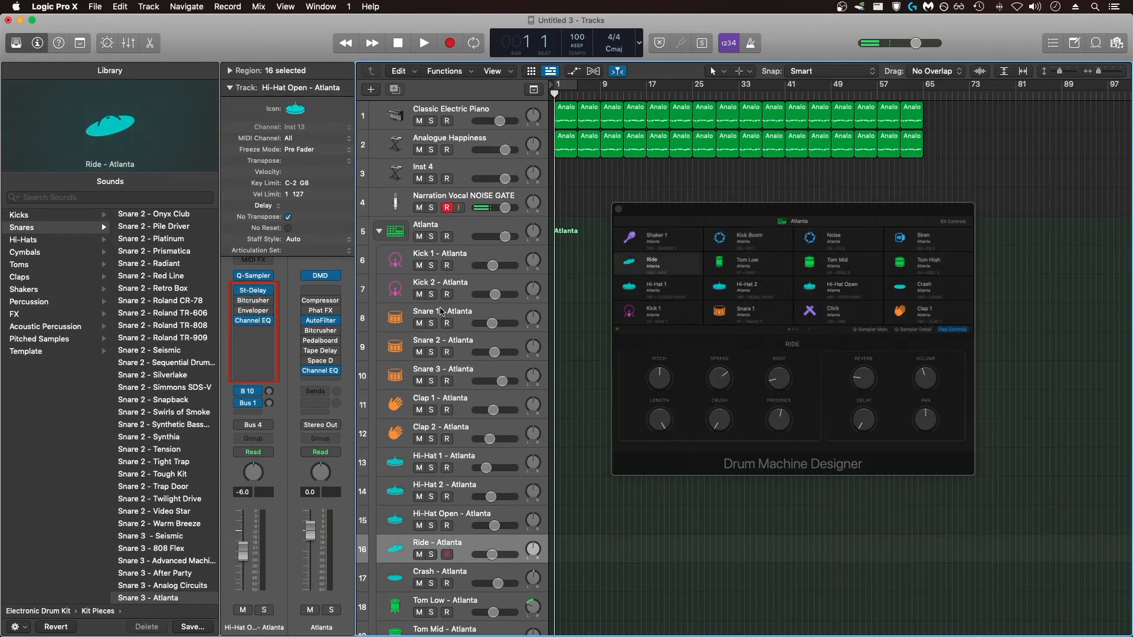
{"action": "left_click", "coordinate": [928, 264]}
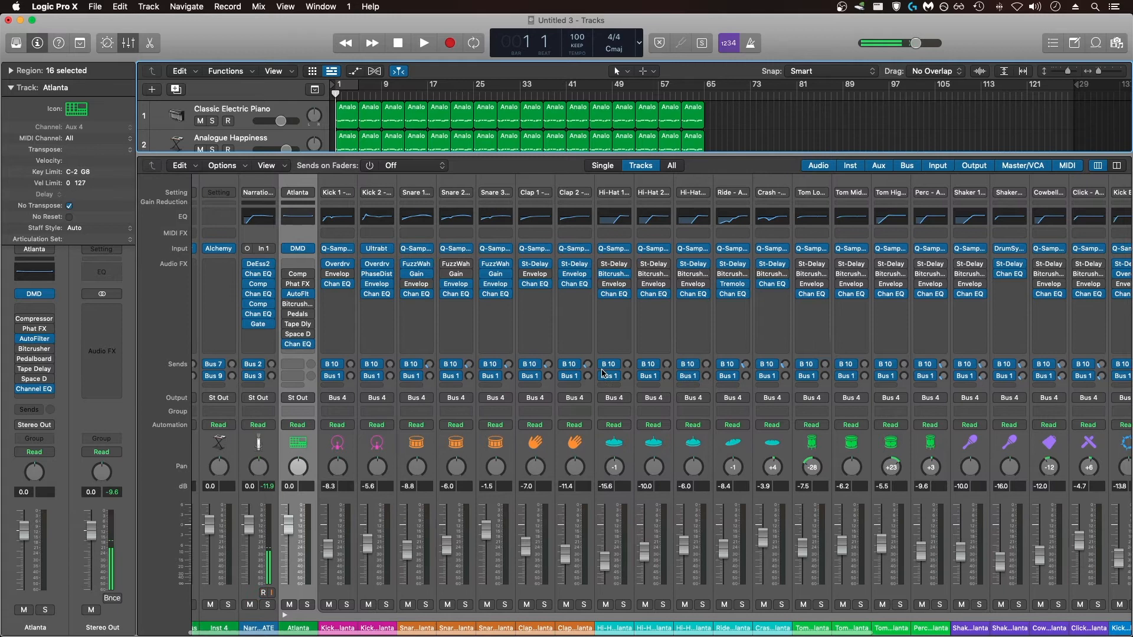
- Scroll through the Atlanta kit channel strips and briefly view the Drum Machine Designer window
{"action": "scroll", "scroll_direction": "right", "scroll_amount": 3}
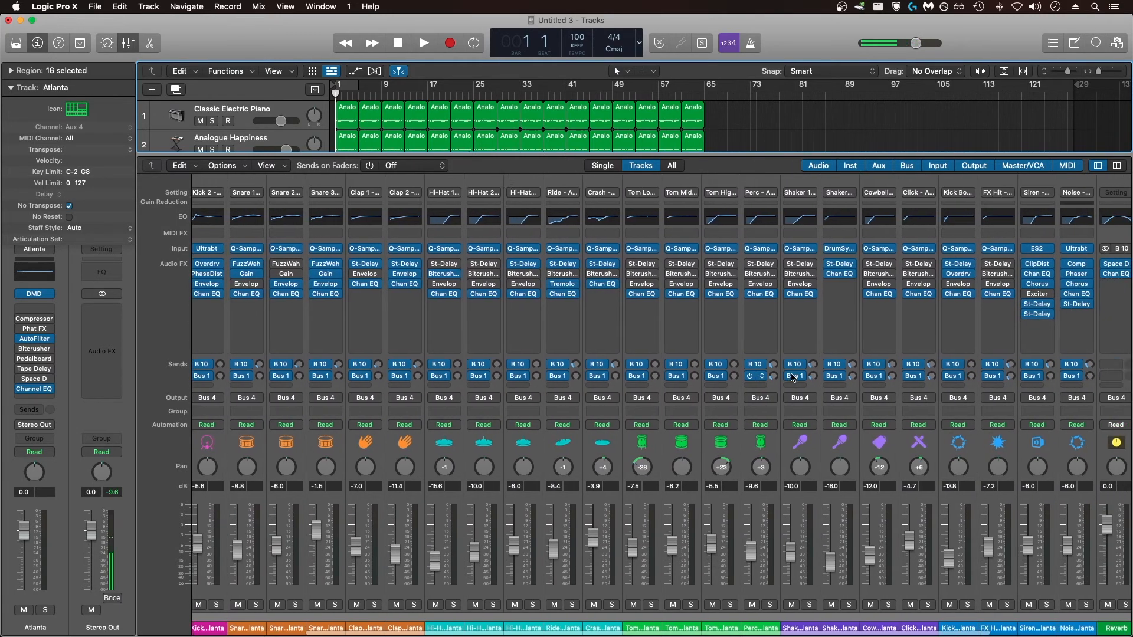
{"action": "scroll", "scroll_direction": "right", "scroll_amount": 3}
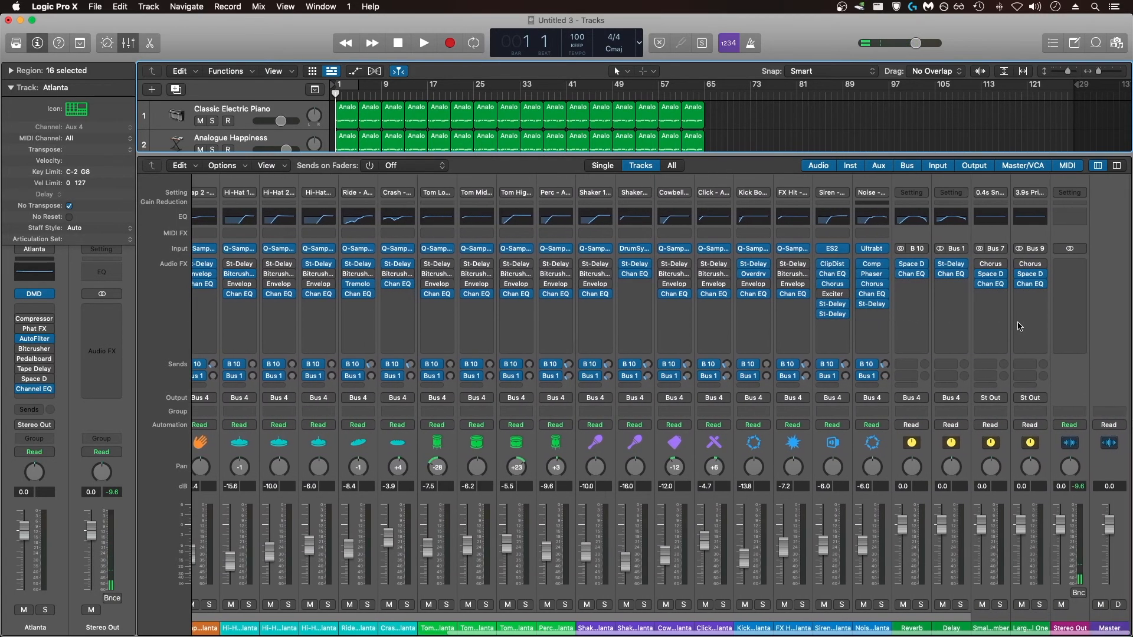
{"action": "scroll", "scroll_direction": "left", "scroll_amount": 3}
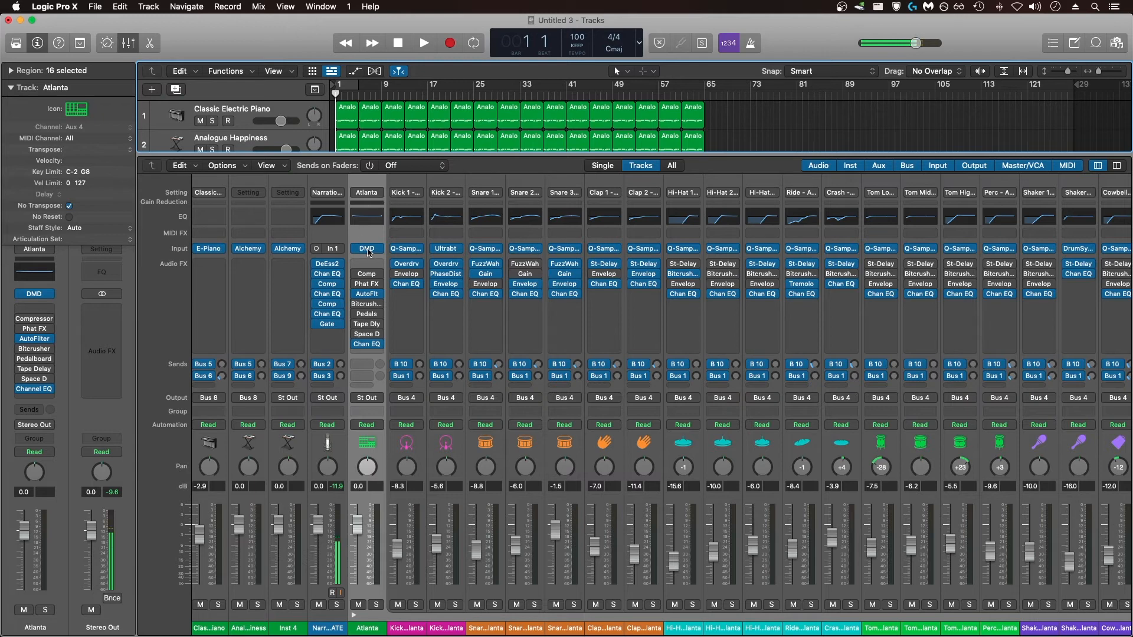
{"action": "left_click", "coordinate": [367, 248]}
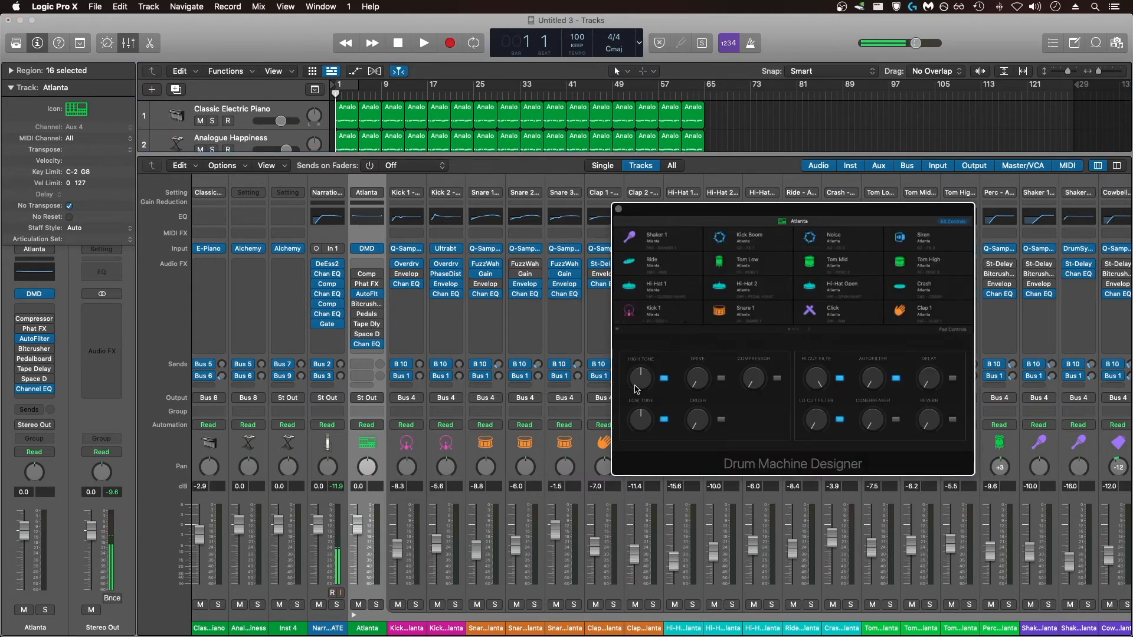
{"action": "left_click", "coordinate": [895, 378]}
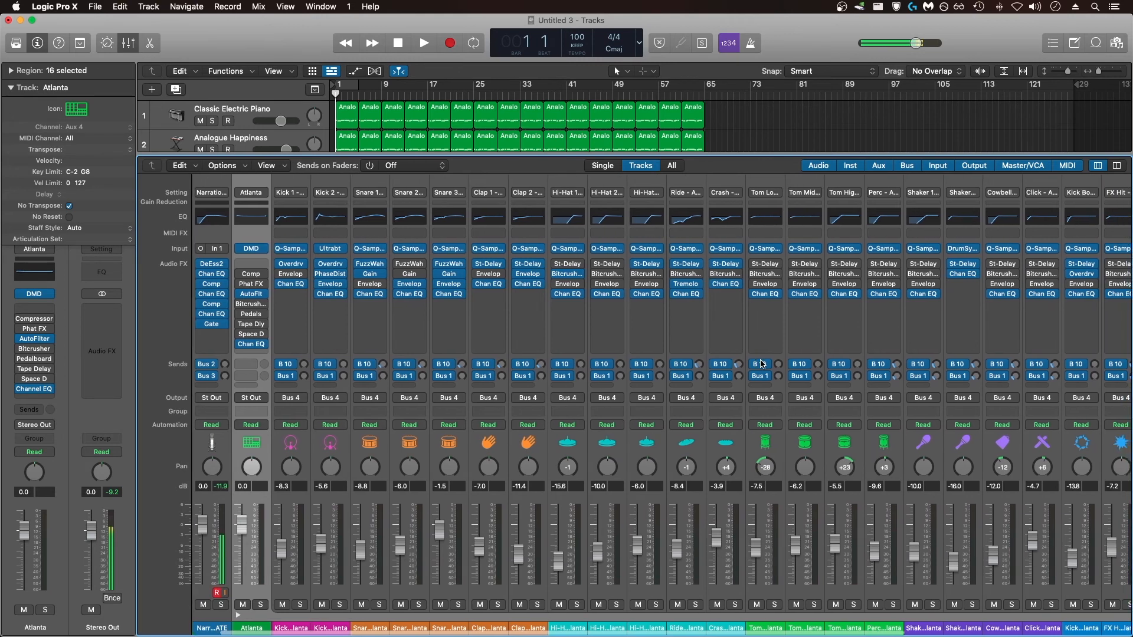
{"action": "scroll", "scroll_direction": "right", "scroll_amount": 3}
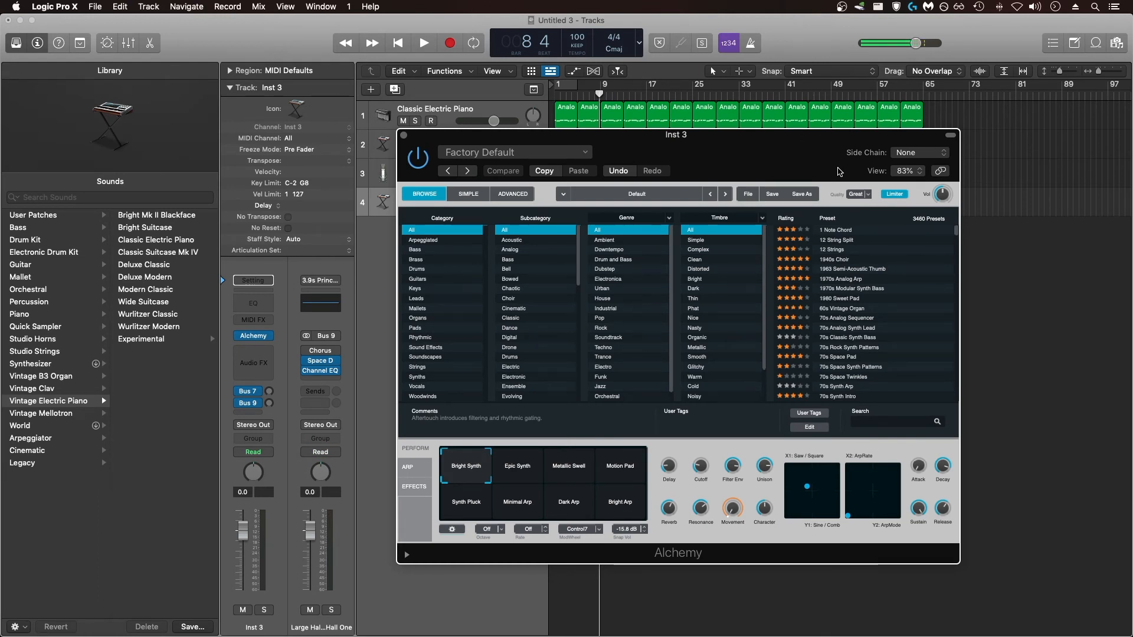
{"action": "mouse_move", "coordinate": [838, 171]}
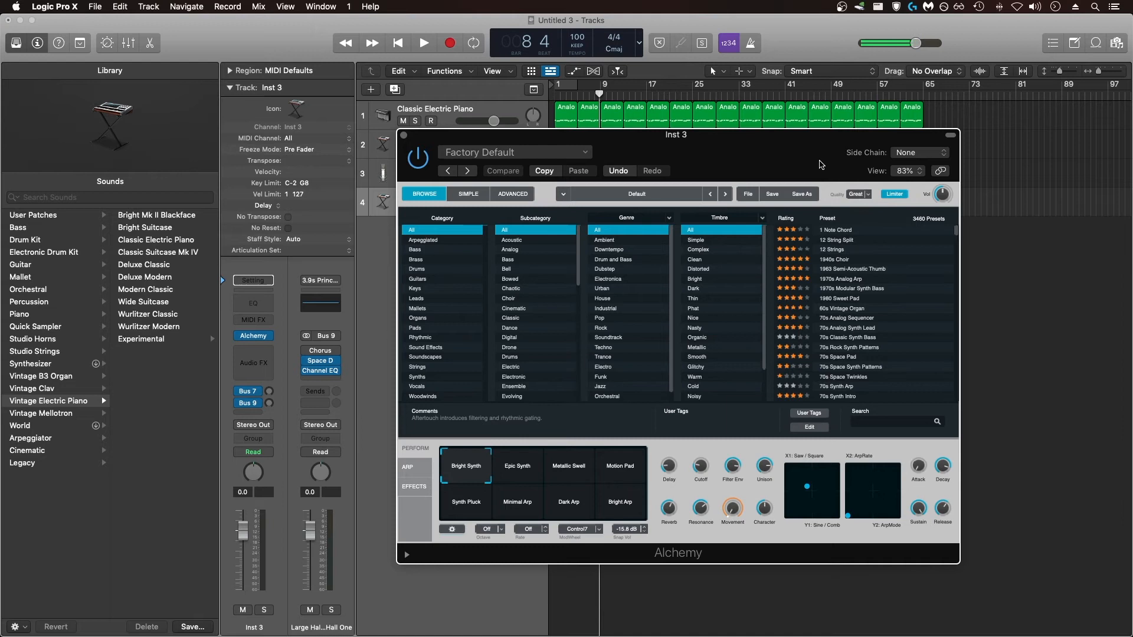
{"action": "mouse_move", "coordinate": [871, 200]}
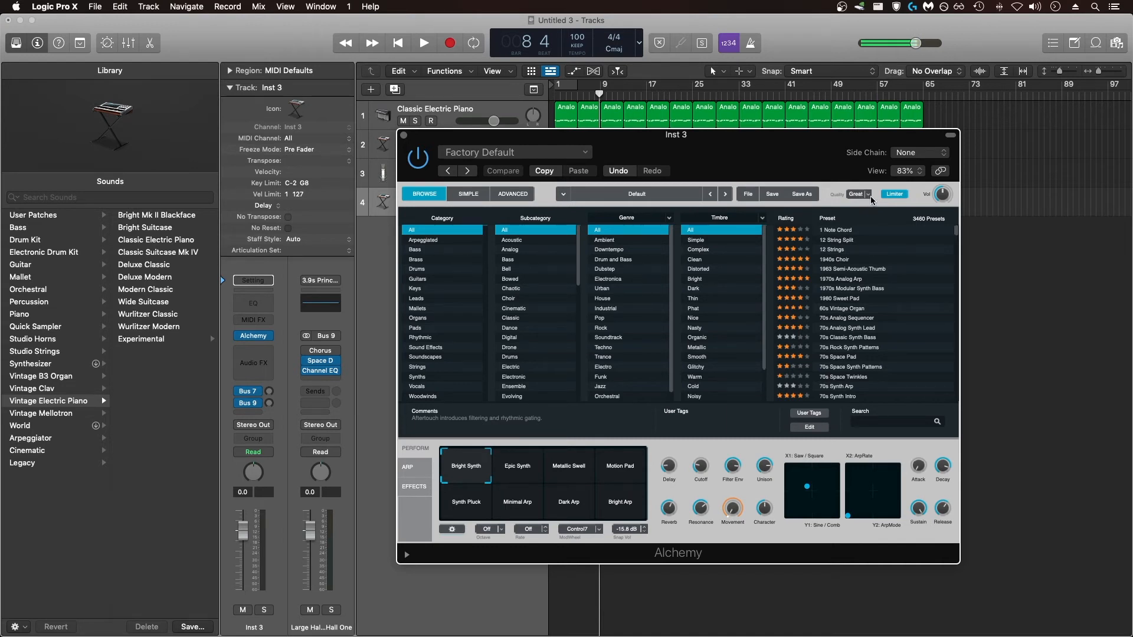
- Reveal the Alchemy quality choices from its current Great setting
{"action": "left_click", "coordinate": [860, 193]}
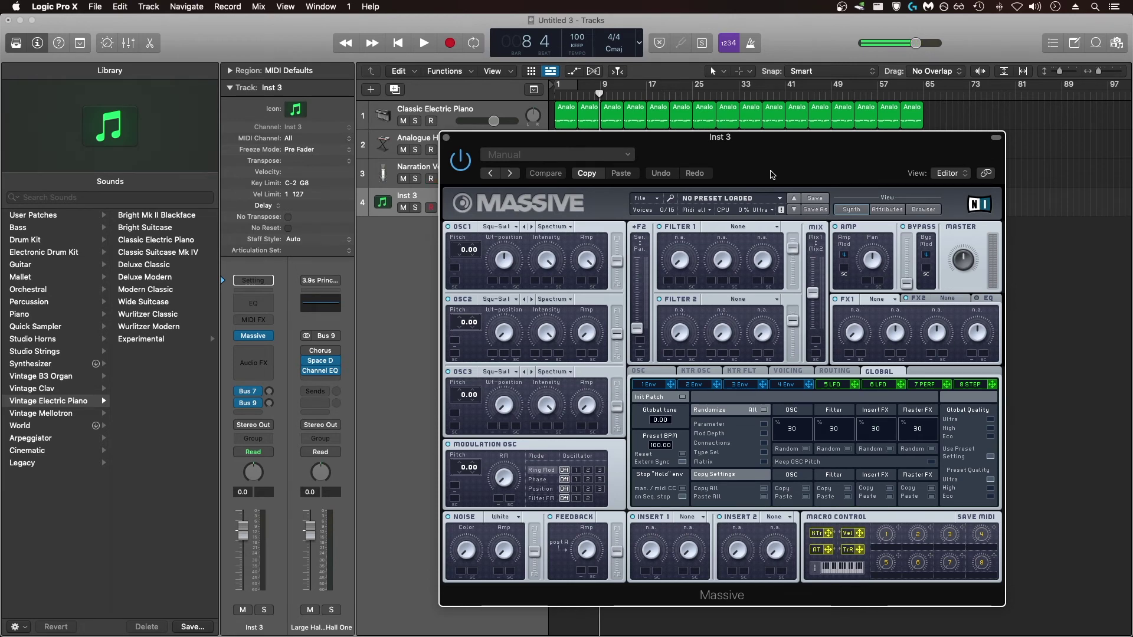
{"action": "mouse_move", "coordinate": [763, 215]}
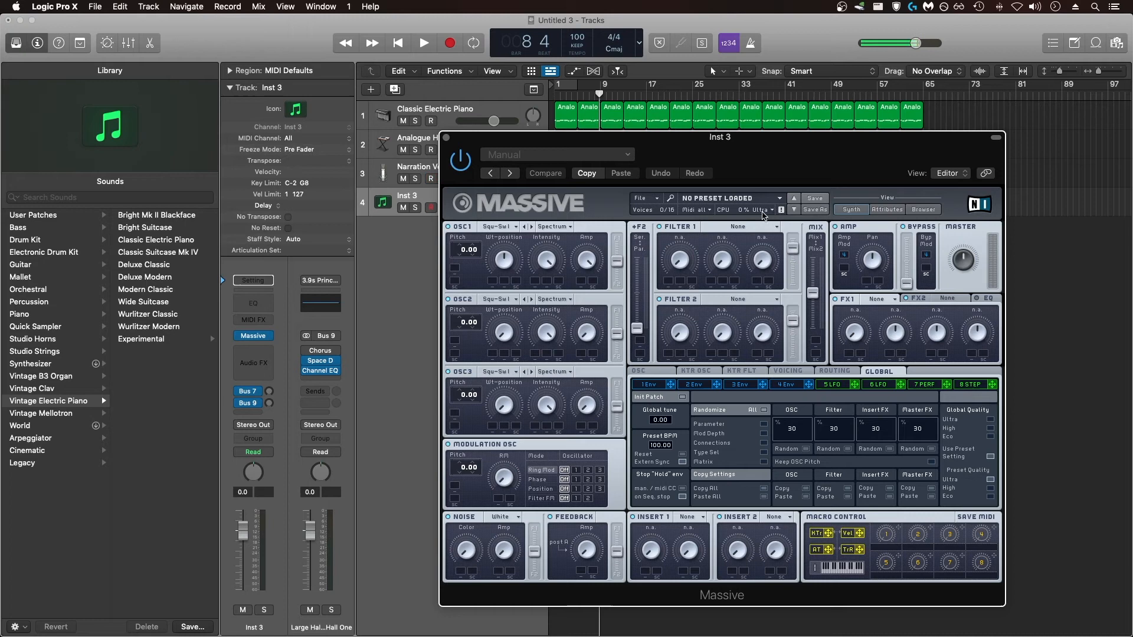
- Reveal Massive's Global and Preset quality choices (Ultra, High, Eco)
{"action": "left_click", "coordinate": [762, 209]}
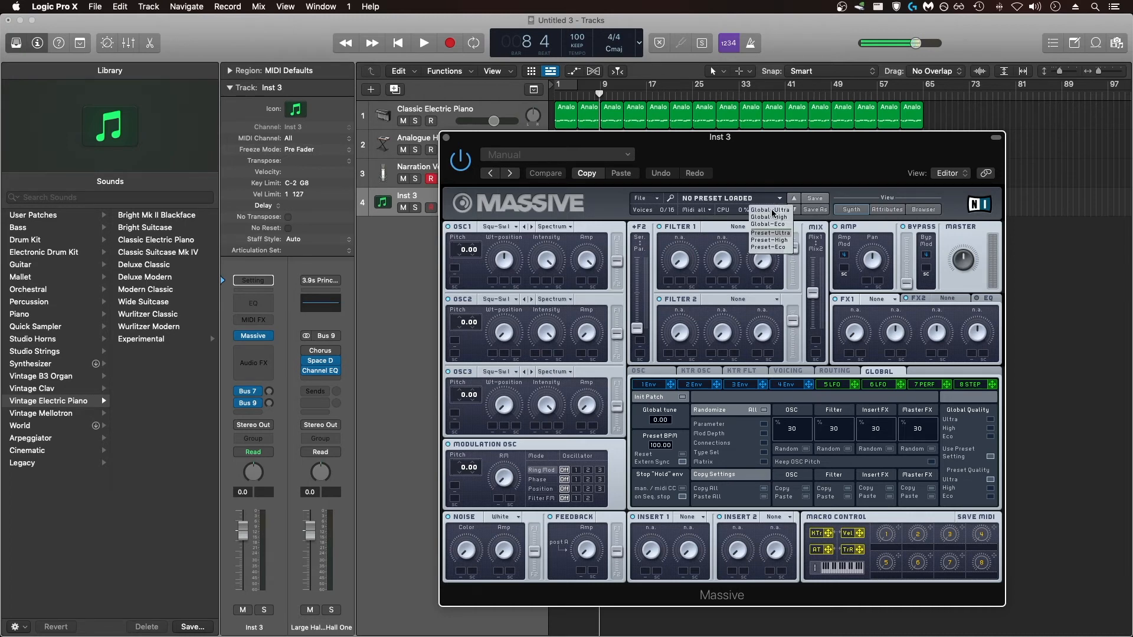
{"action": "mouse_move", "coordinate": [776, 254]}
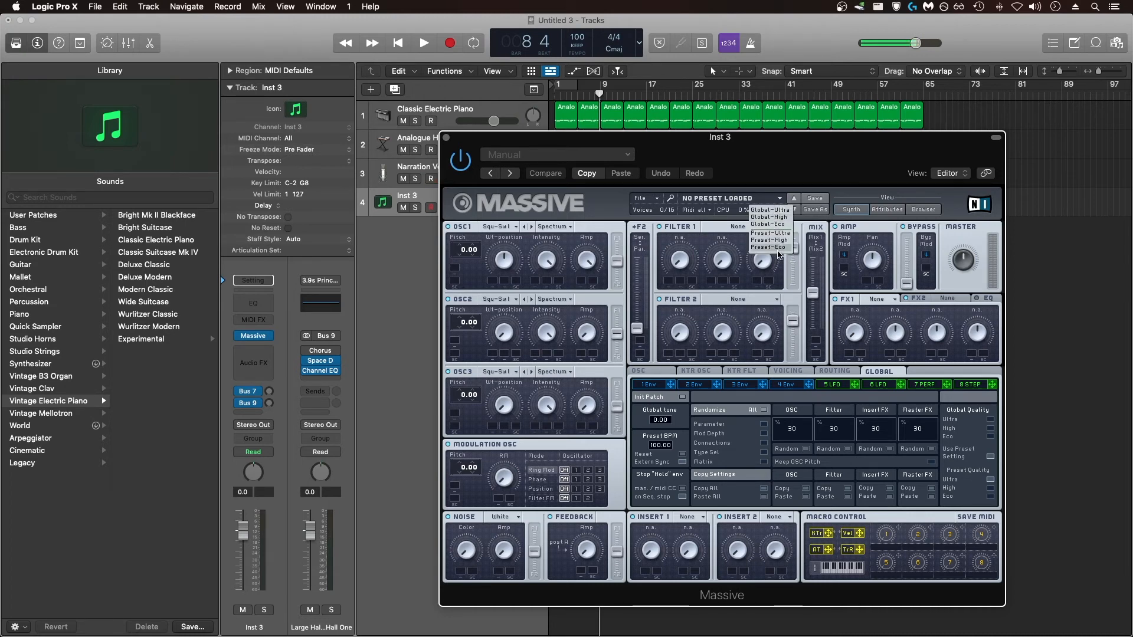
{"action": "mouse_move", "coordinate": [466, 142]}
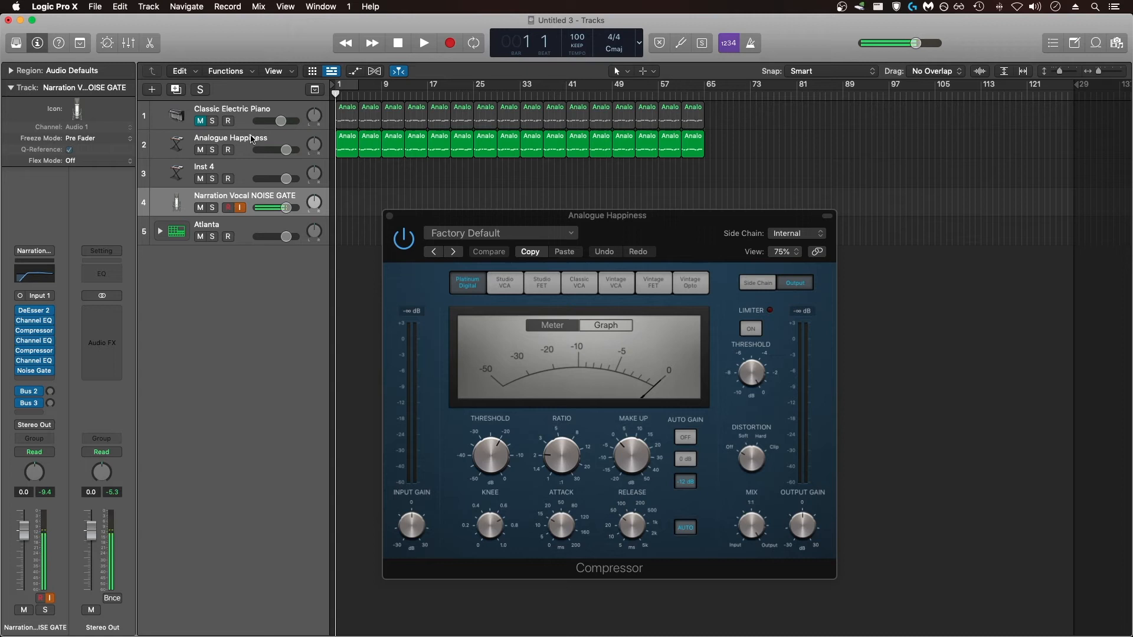
{"action": "mouse_move", "coordinate": [244, 141]}
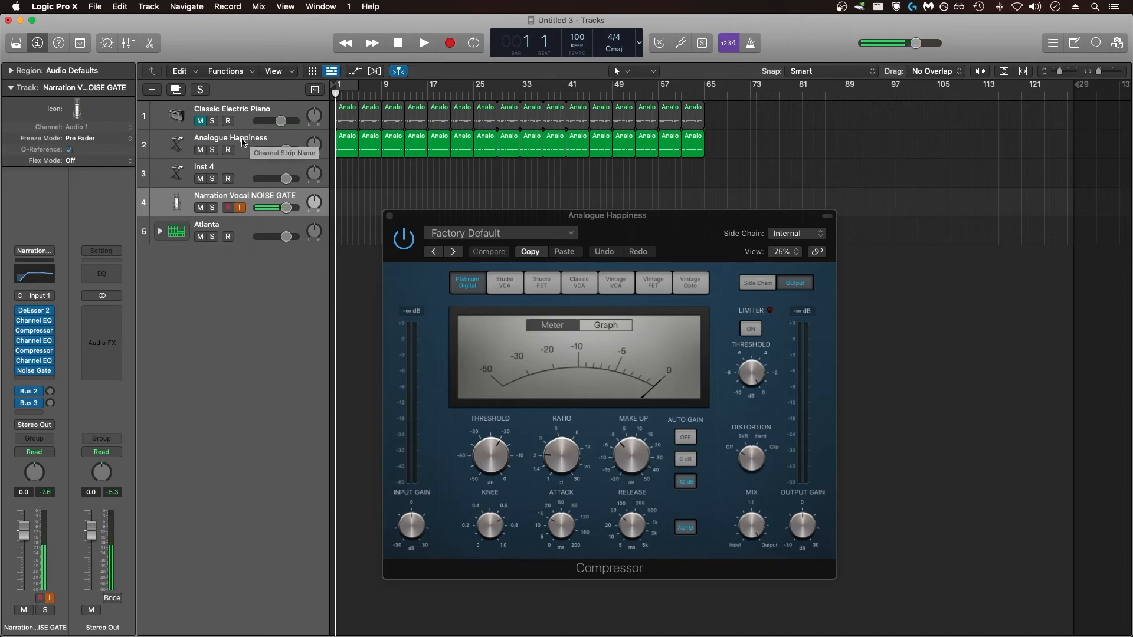
{"action": "mouse_move", "coordinate": [561, 343]}
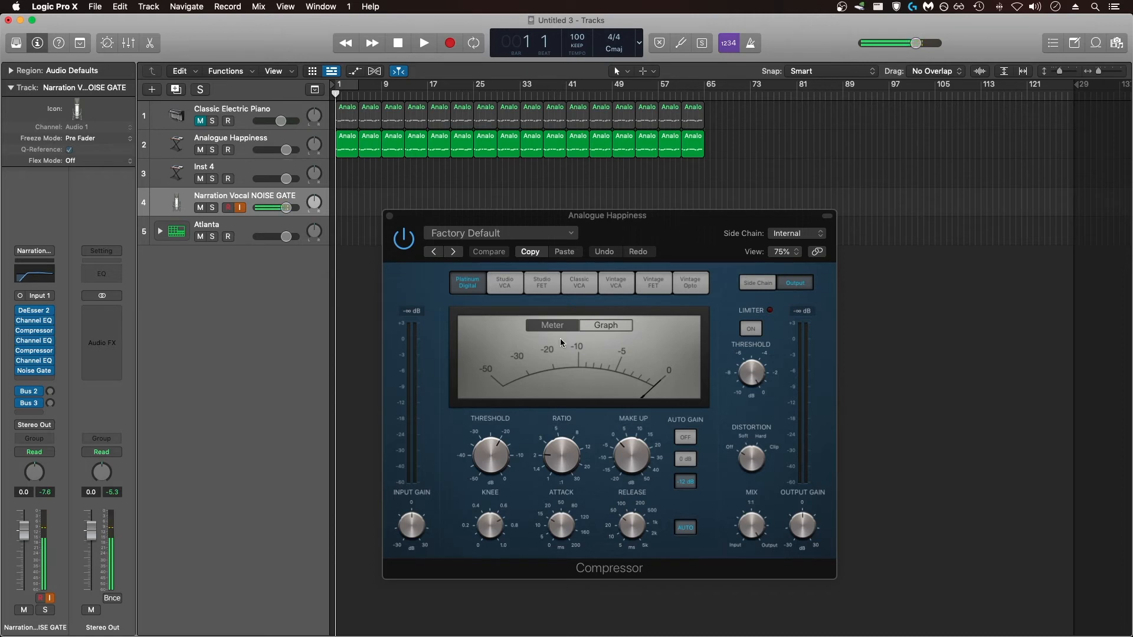
- Leave the Compressor window and return to the Untitled 3 track list
{"action": "left_click", "coordinate": [423, 42]}
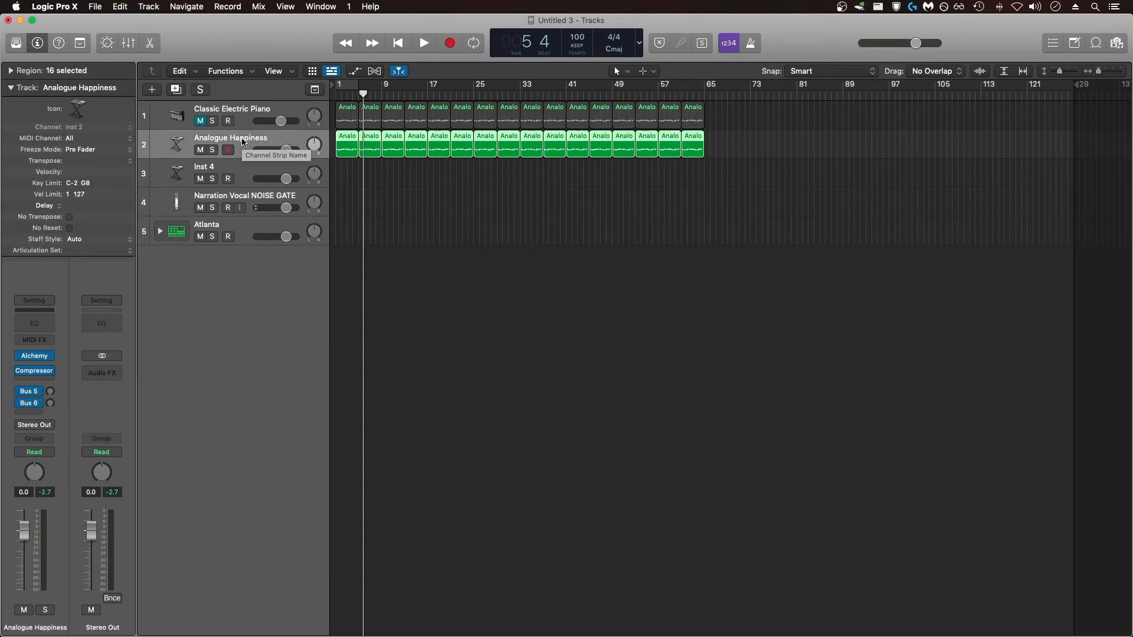
- Select the Analogue Happiness track and add the Freeze button via Track Header Components
{"action": "left_click", "coordinate": [227, 208]}
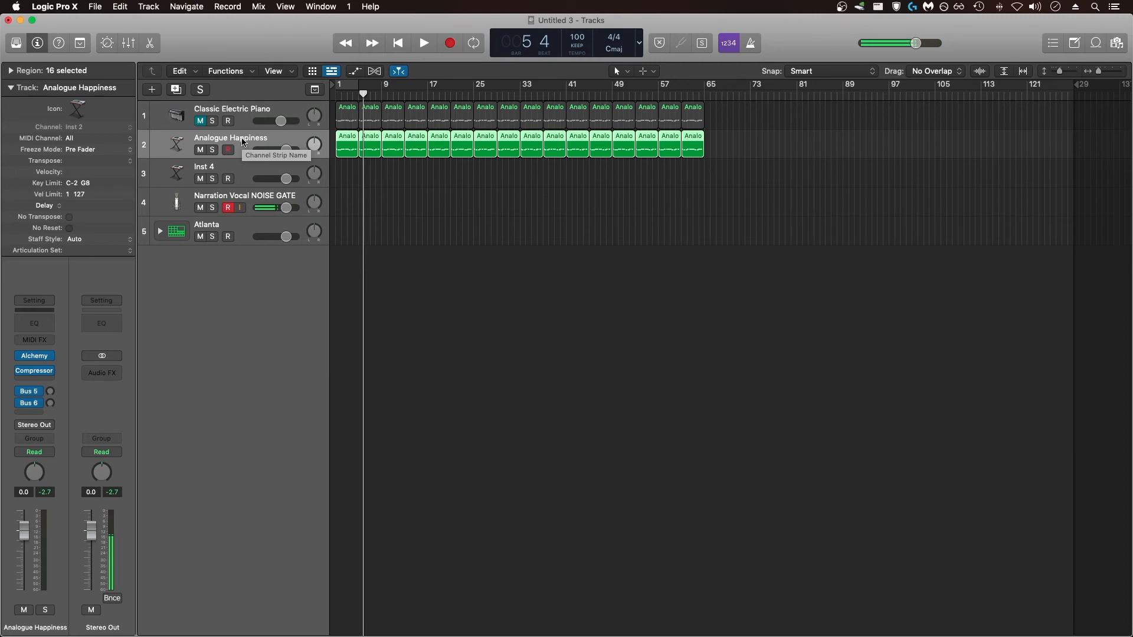
{"action": "left_click", "coordinate": [227, 209]}
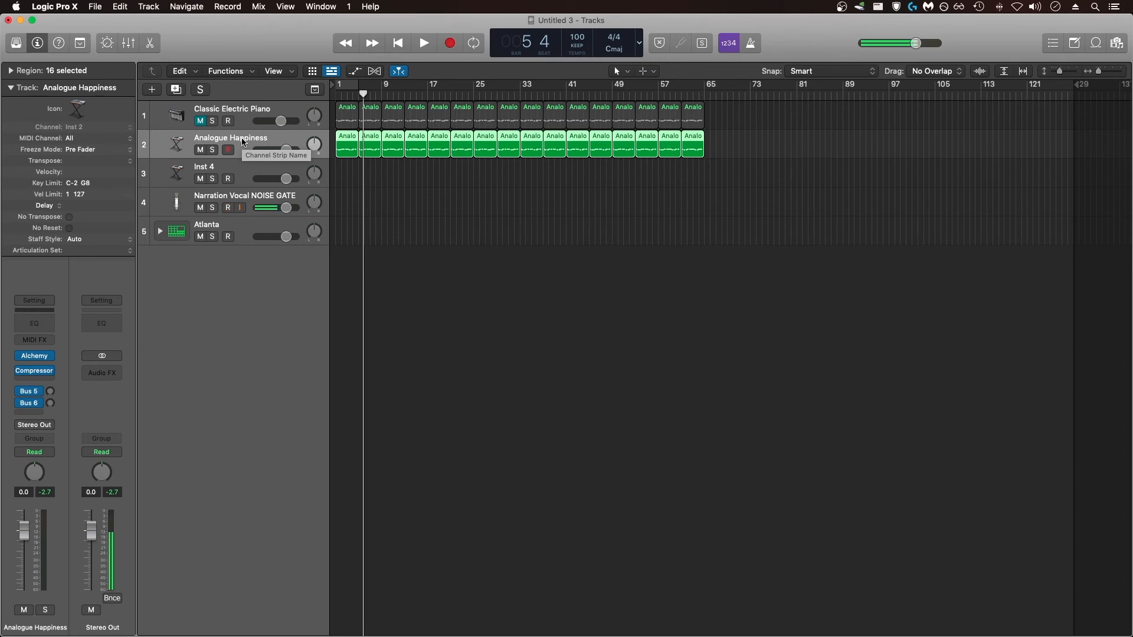
{"action": "left_click", "coordinate": [226, 207]}
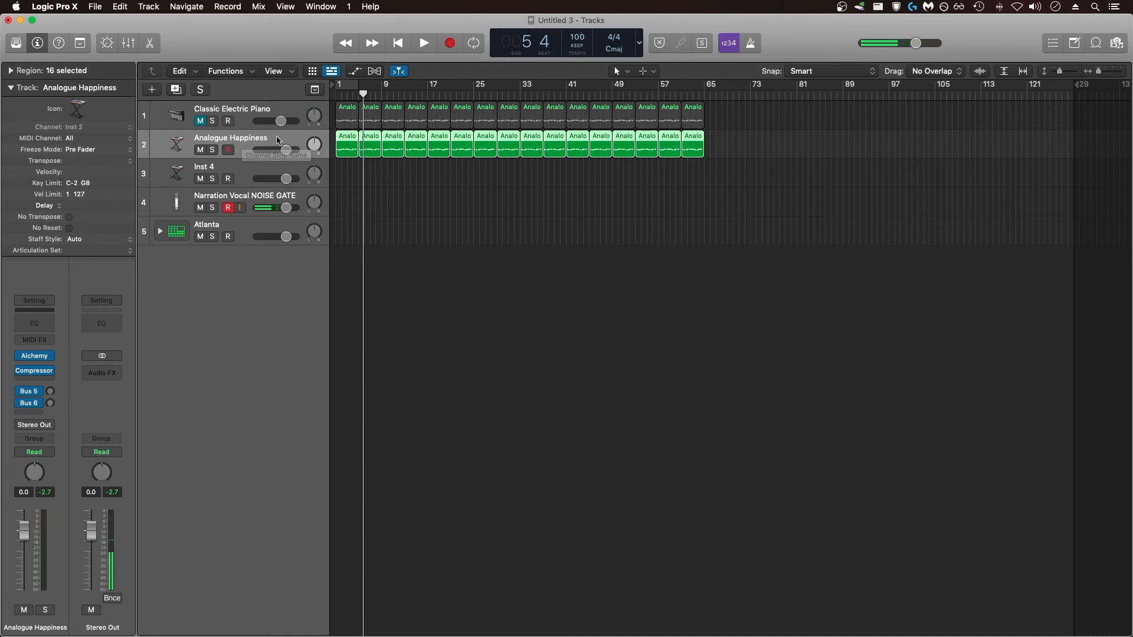
{"action": "right_click", "coordinate": [277, 141]}
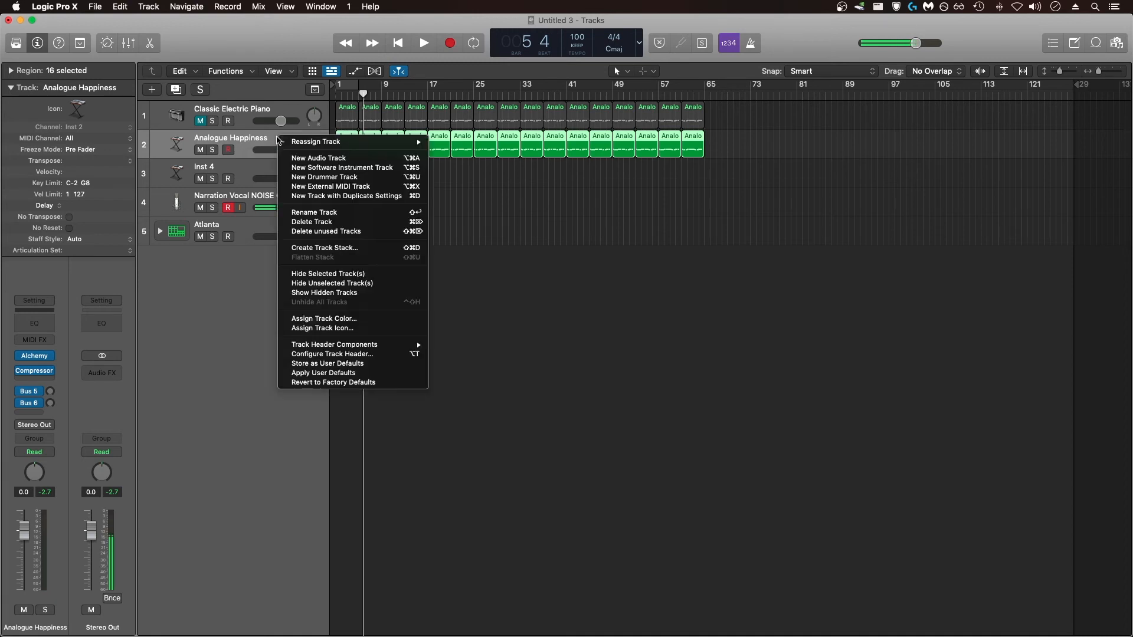
{"action": "mouse_move", "coordinate": [364, 340]}
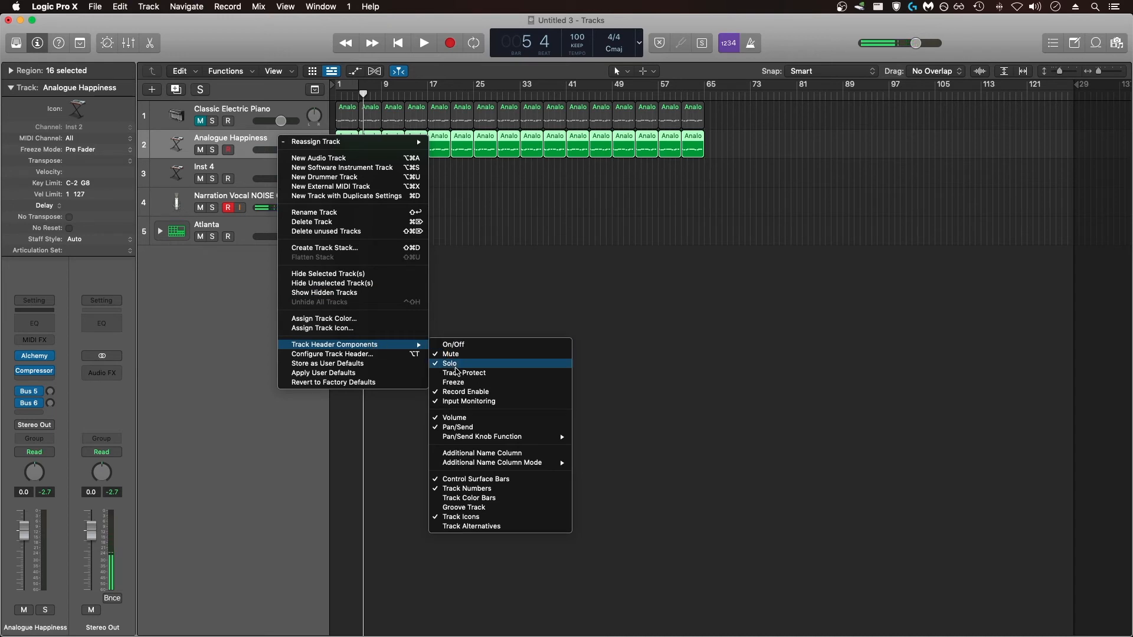
{"action": "mouse_move", "coordinate": [463, 392]}
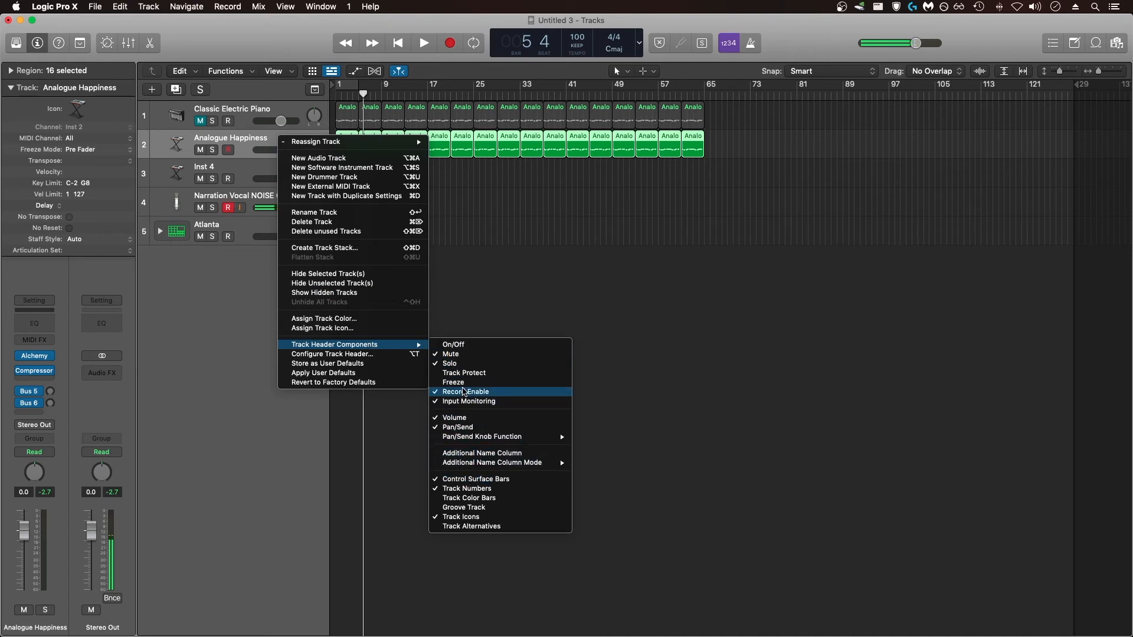
{"action": "mouse_move", "coordinate": [459, 344]}
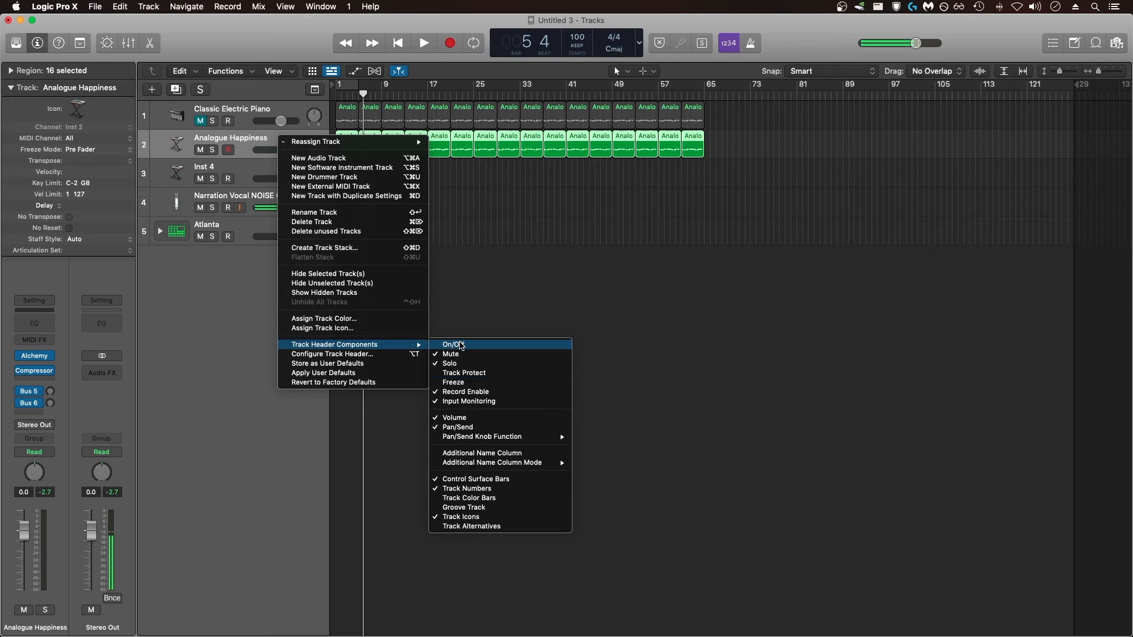
{"action": "mouse_move", "coordinate": [455, 382]}
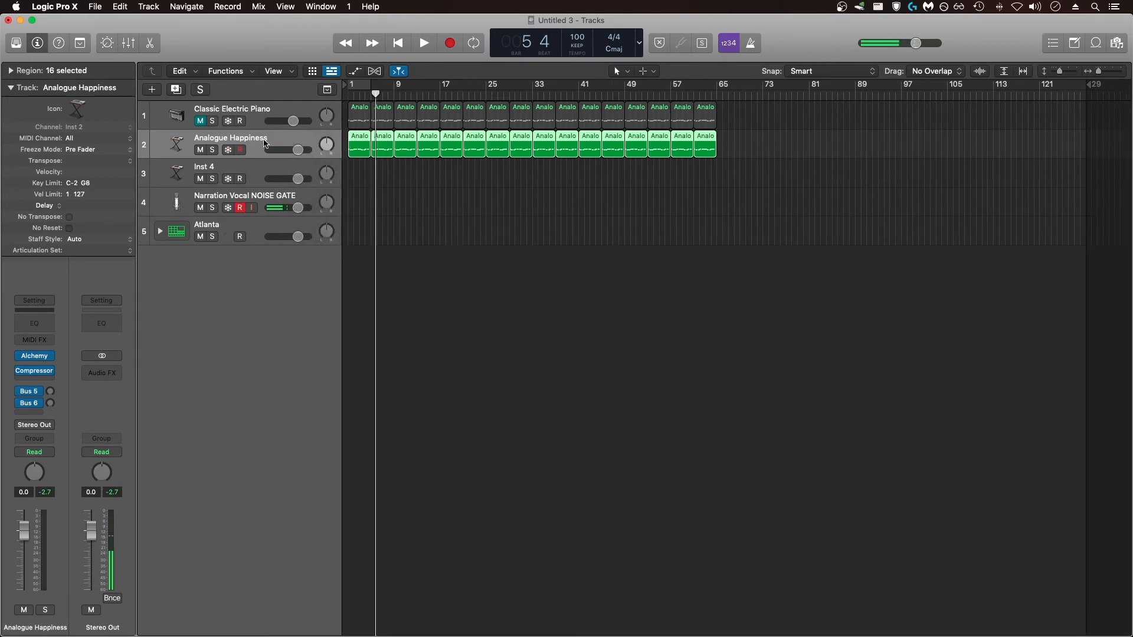
- Add the On/Off button to every track header as well
{"action": "right_click", "coordinate": [264, 144]}
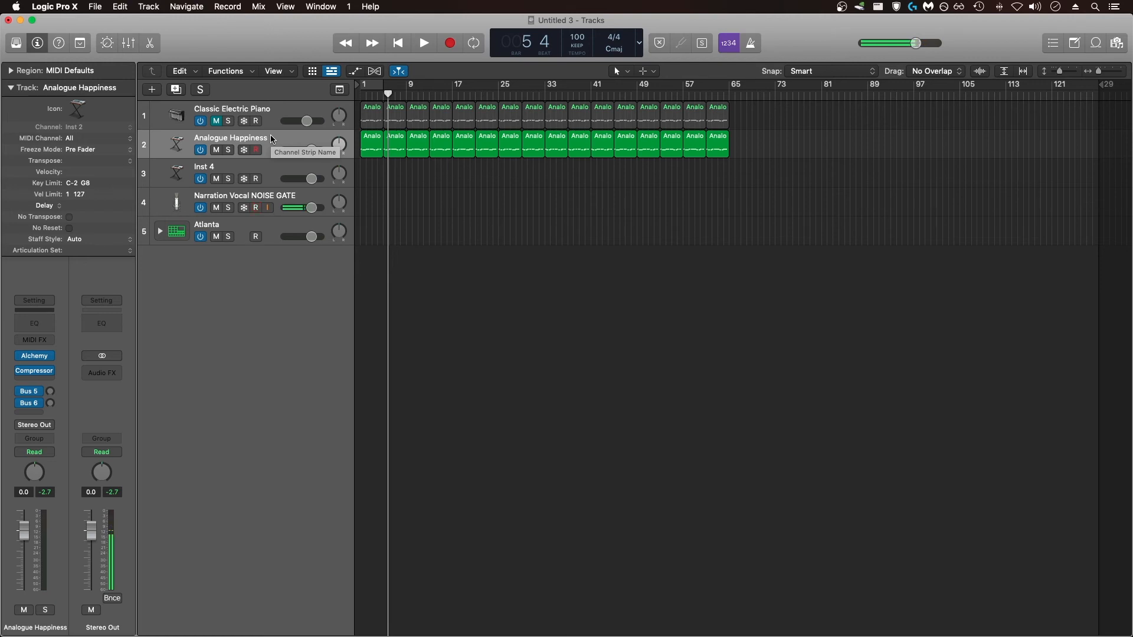
- Switch on Freeze for the Analogue Happiness bass track and let it render
{"action": "left_click", "coordinate": [255, 207]}
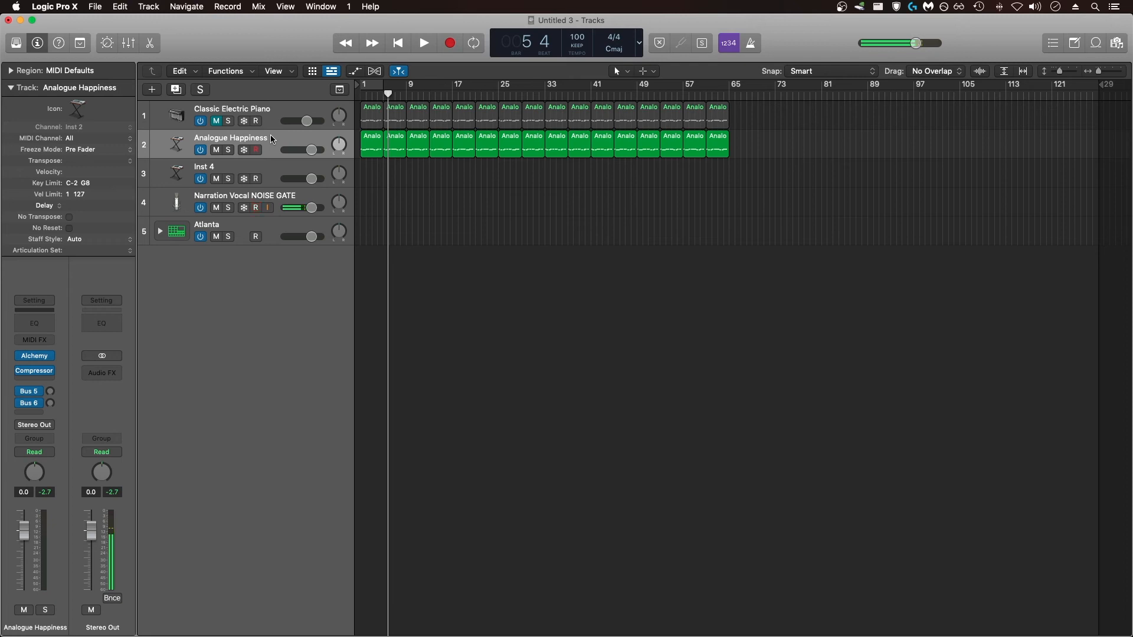
{"action": "left_click", "coordinate": [255, 207]}
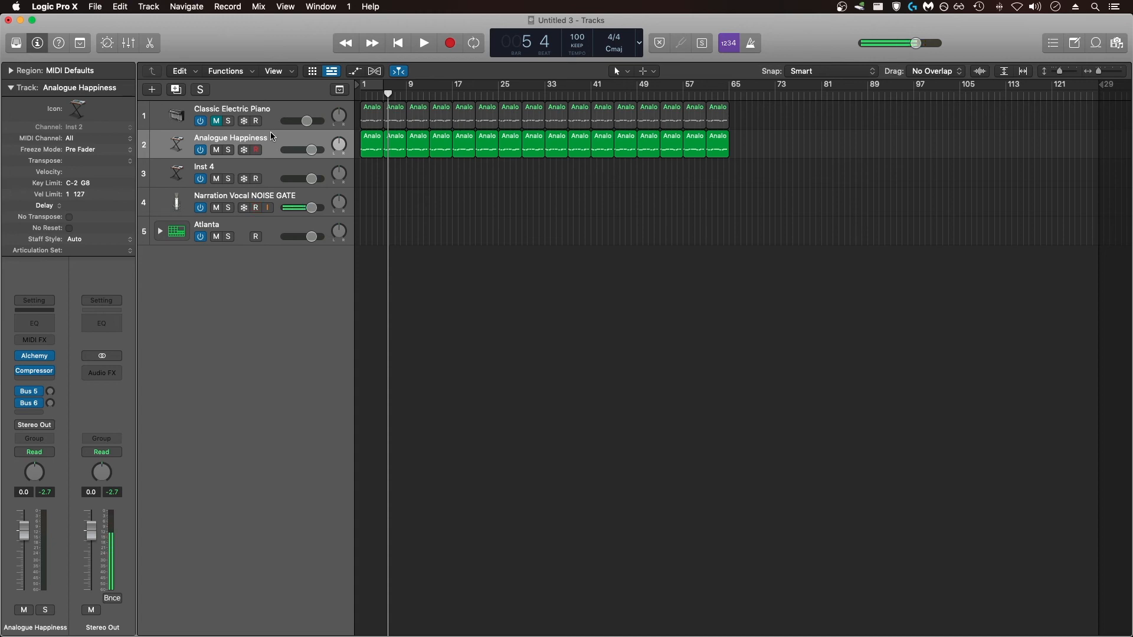
{"action": "left_click", "coordinate": [255, 208]}
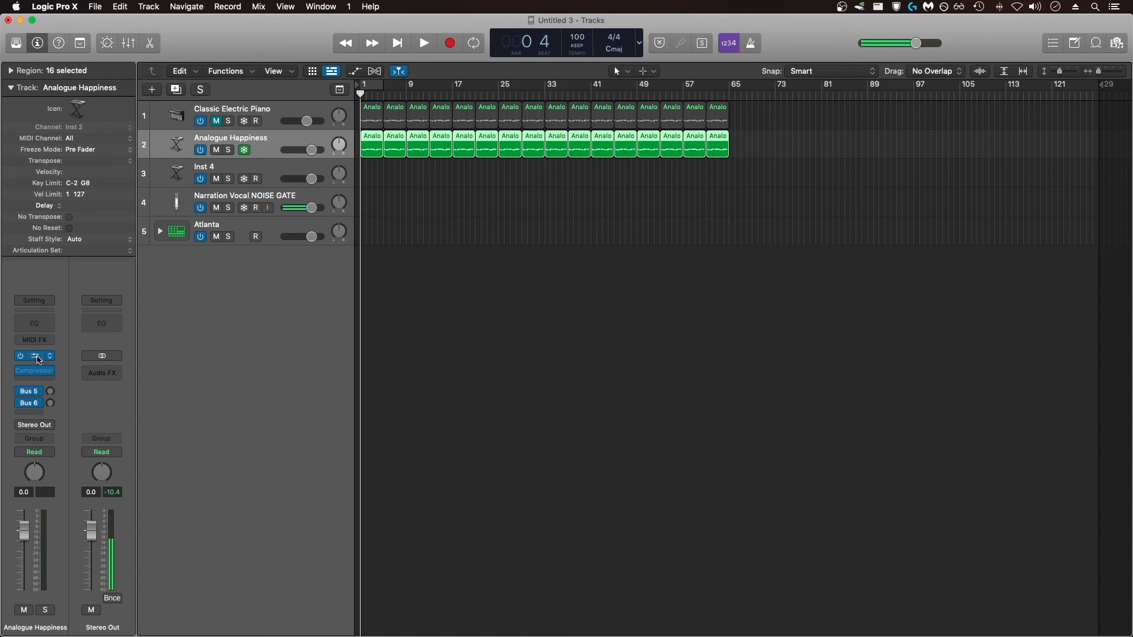
{"action": "left_click", "coordinate": [33, 355]}
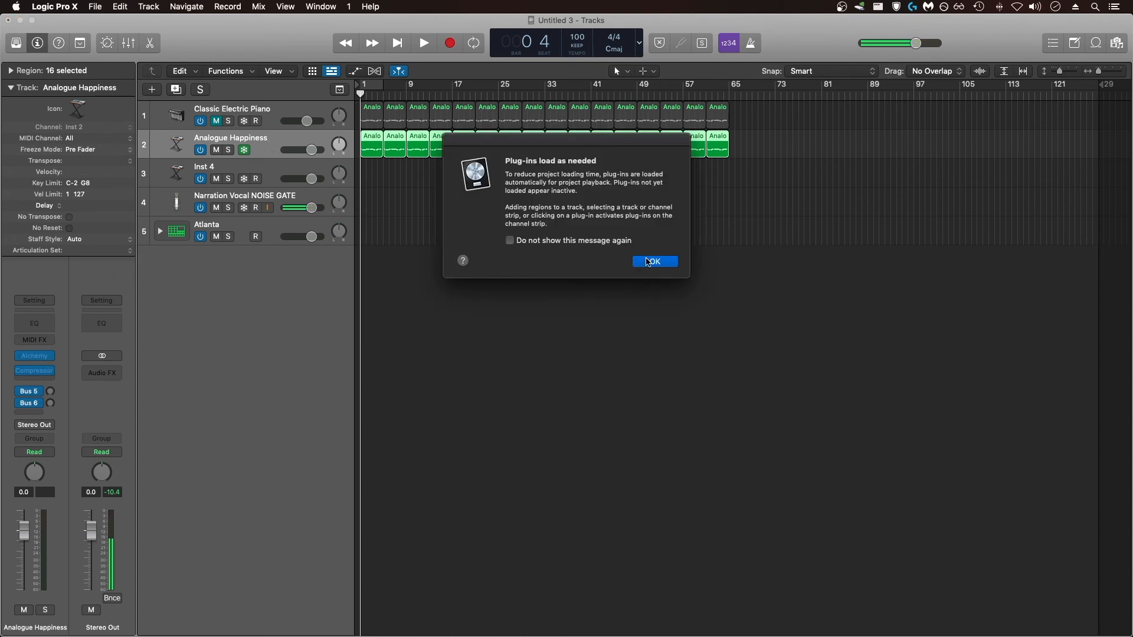
{"action": "left_click", "coordinate": [653, 260]}
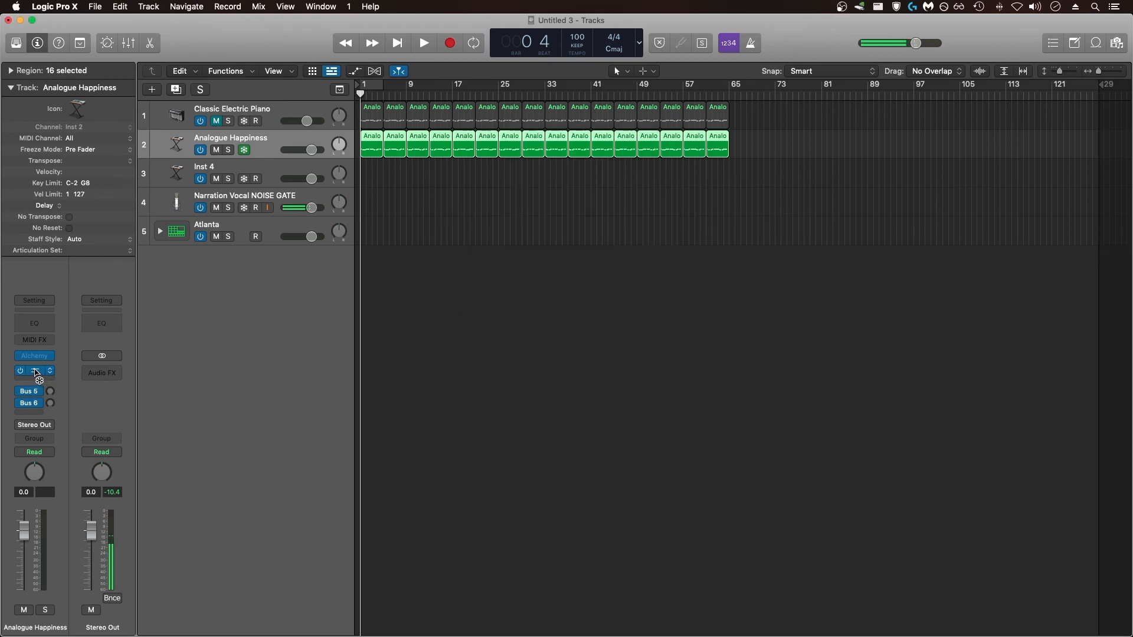
{"action": "left_click", "coordinate": [424, 43]}
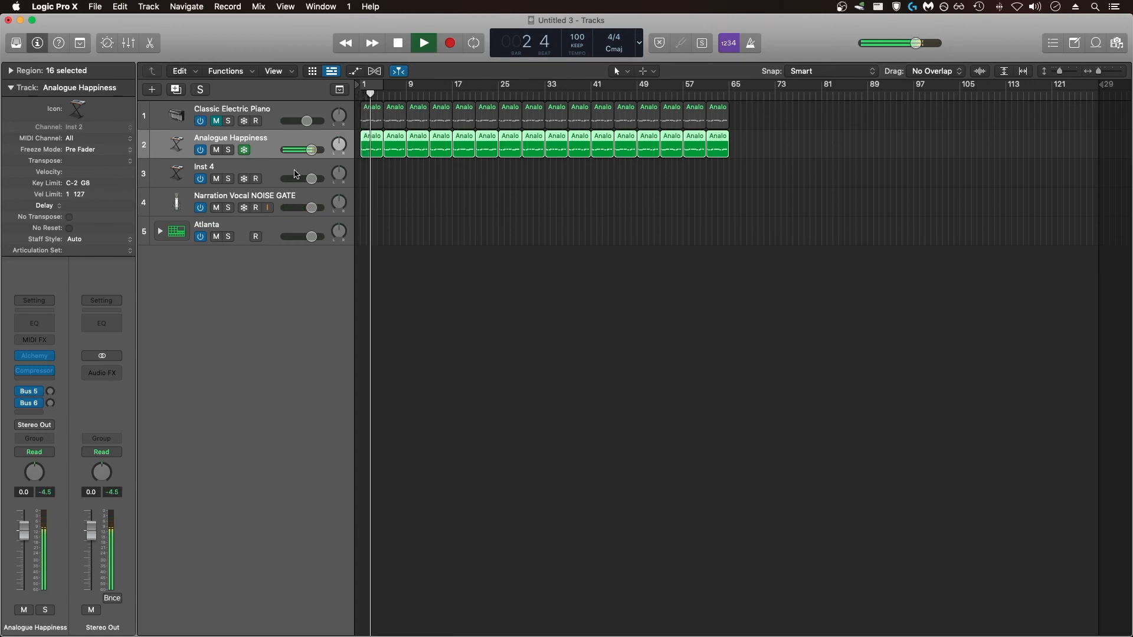
{"action": "left_click", "coordinate": [397, 43]}
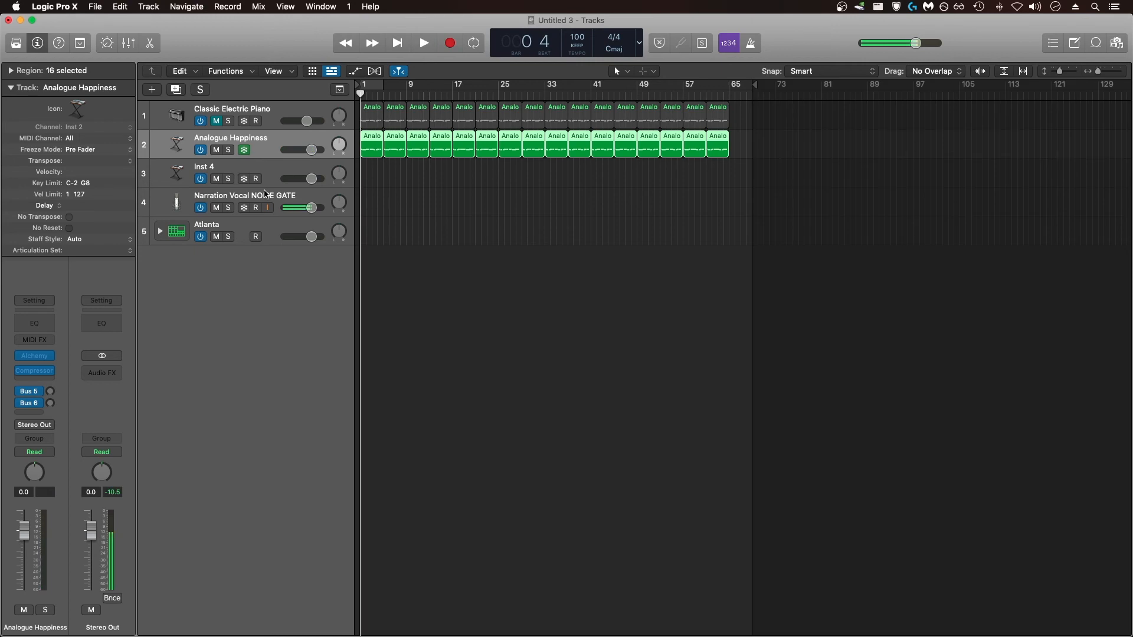
{"action": "mouse_move", "coordinate": [267, 196]}
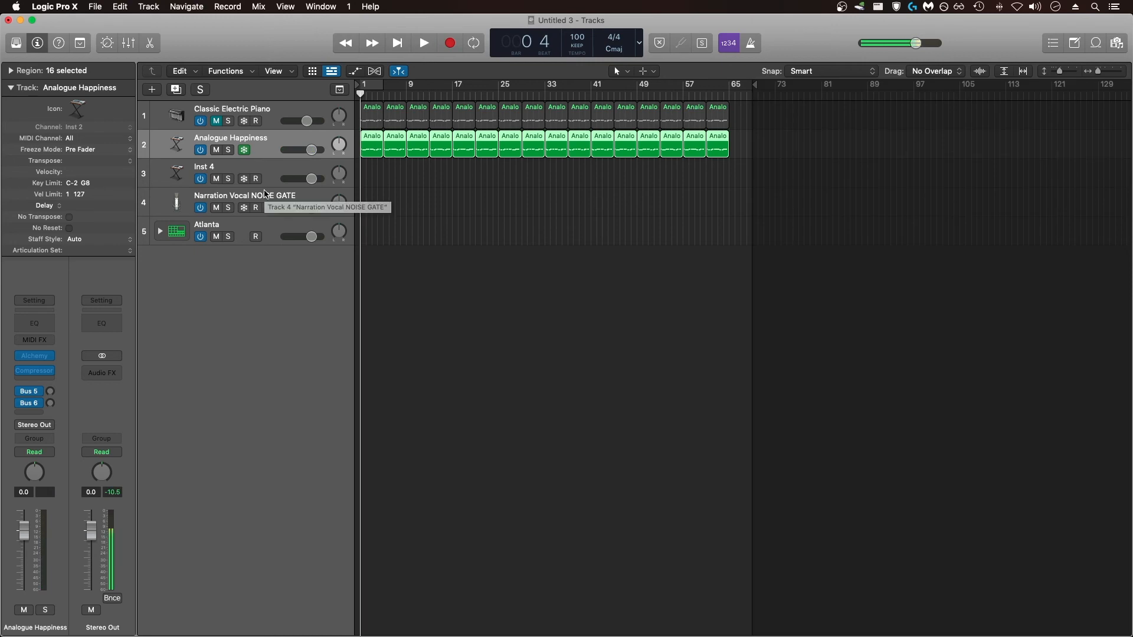
{"action": "mouse_move", "coordinate": [262, 144]}
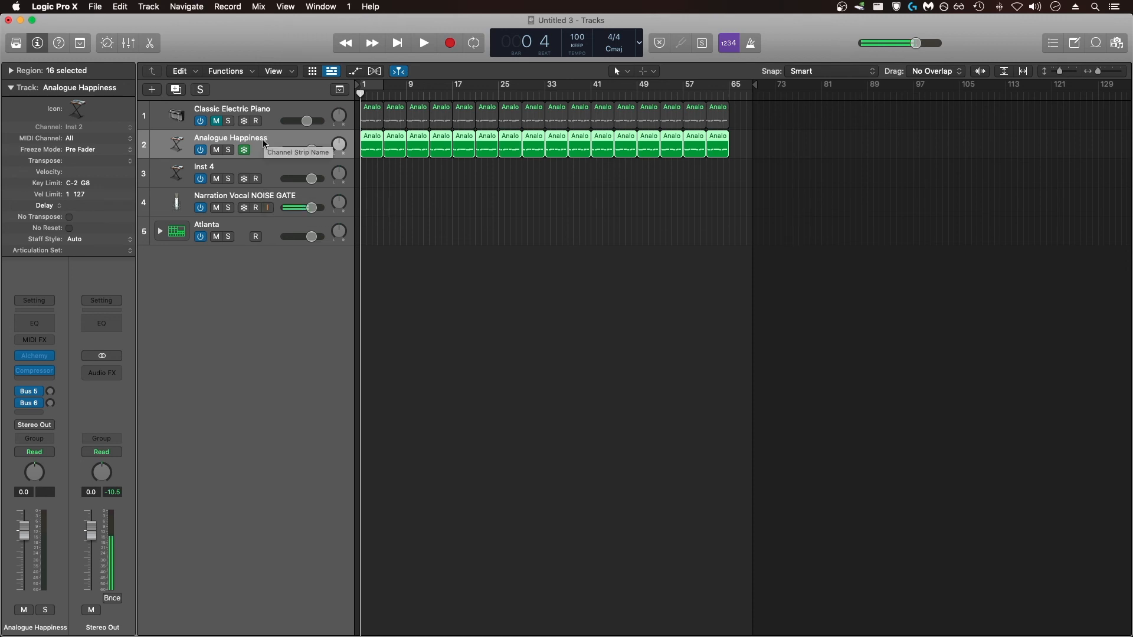
{"action": "mouse_move", "coordinate": [267, 152]}
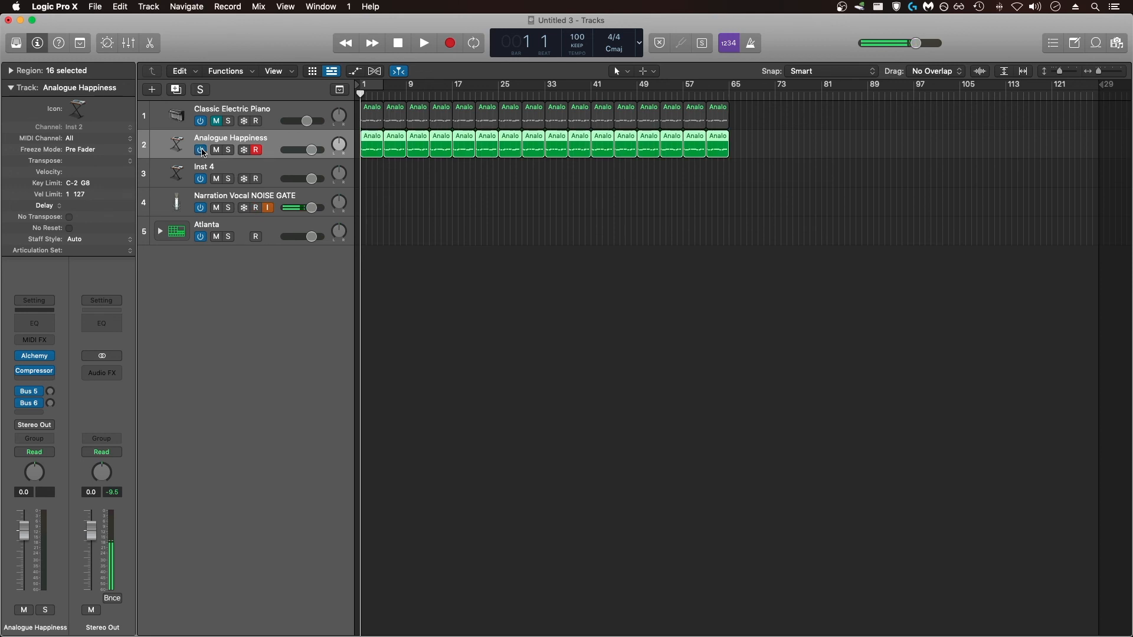
- Switch off the Analogue Happiness track, greying its regions, and start playback
{"action": "left_click", "coordinate": [200, 150]}
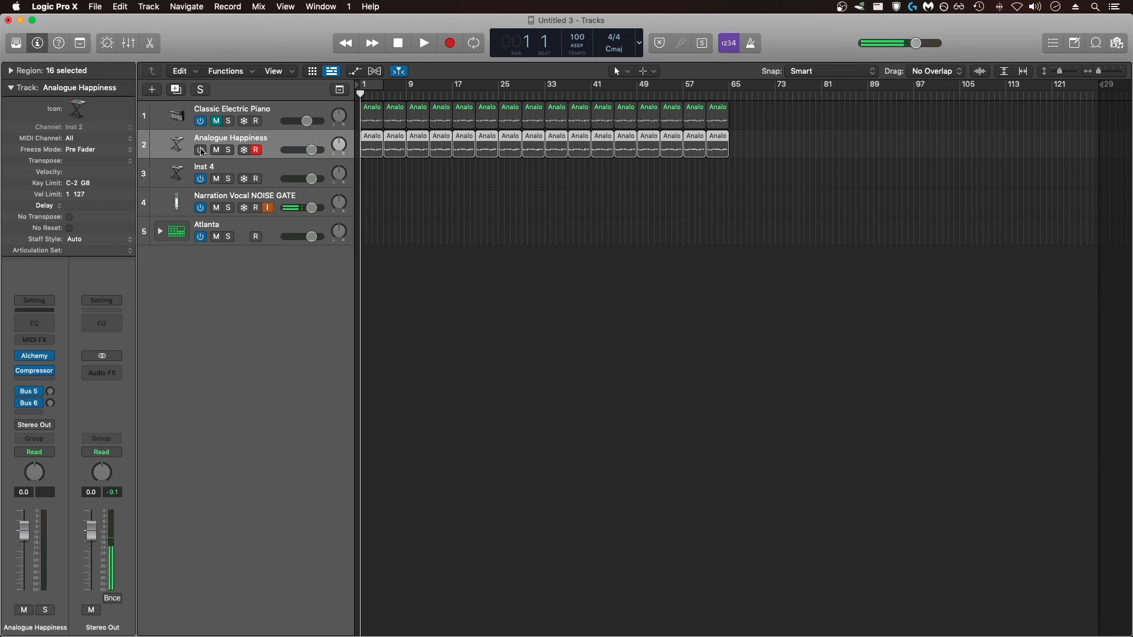
{"action": "left_click", "coordinate": [423, 42]}
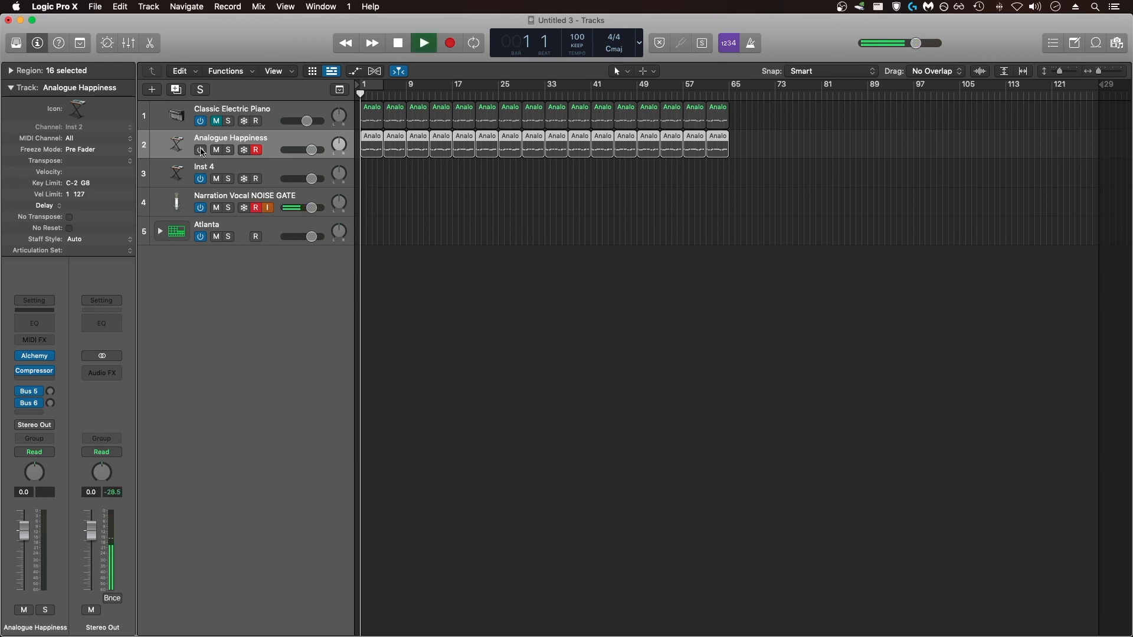